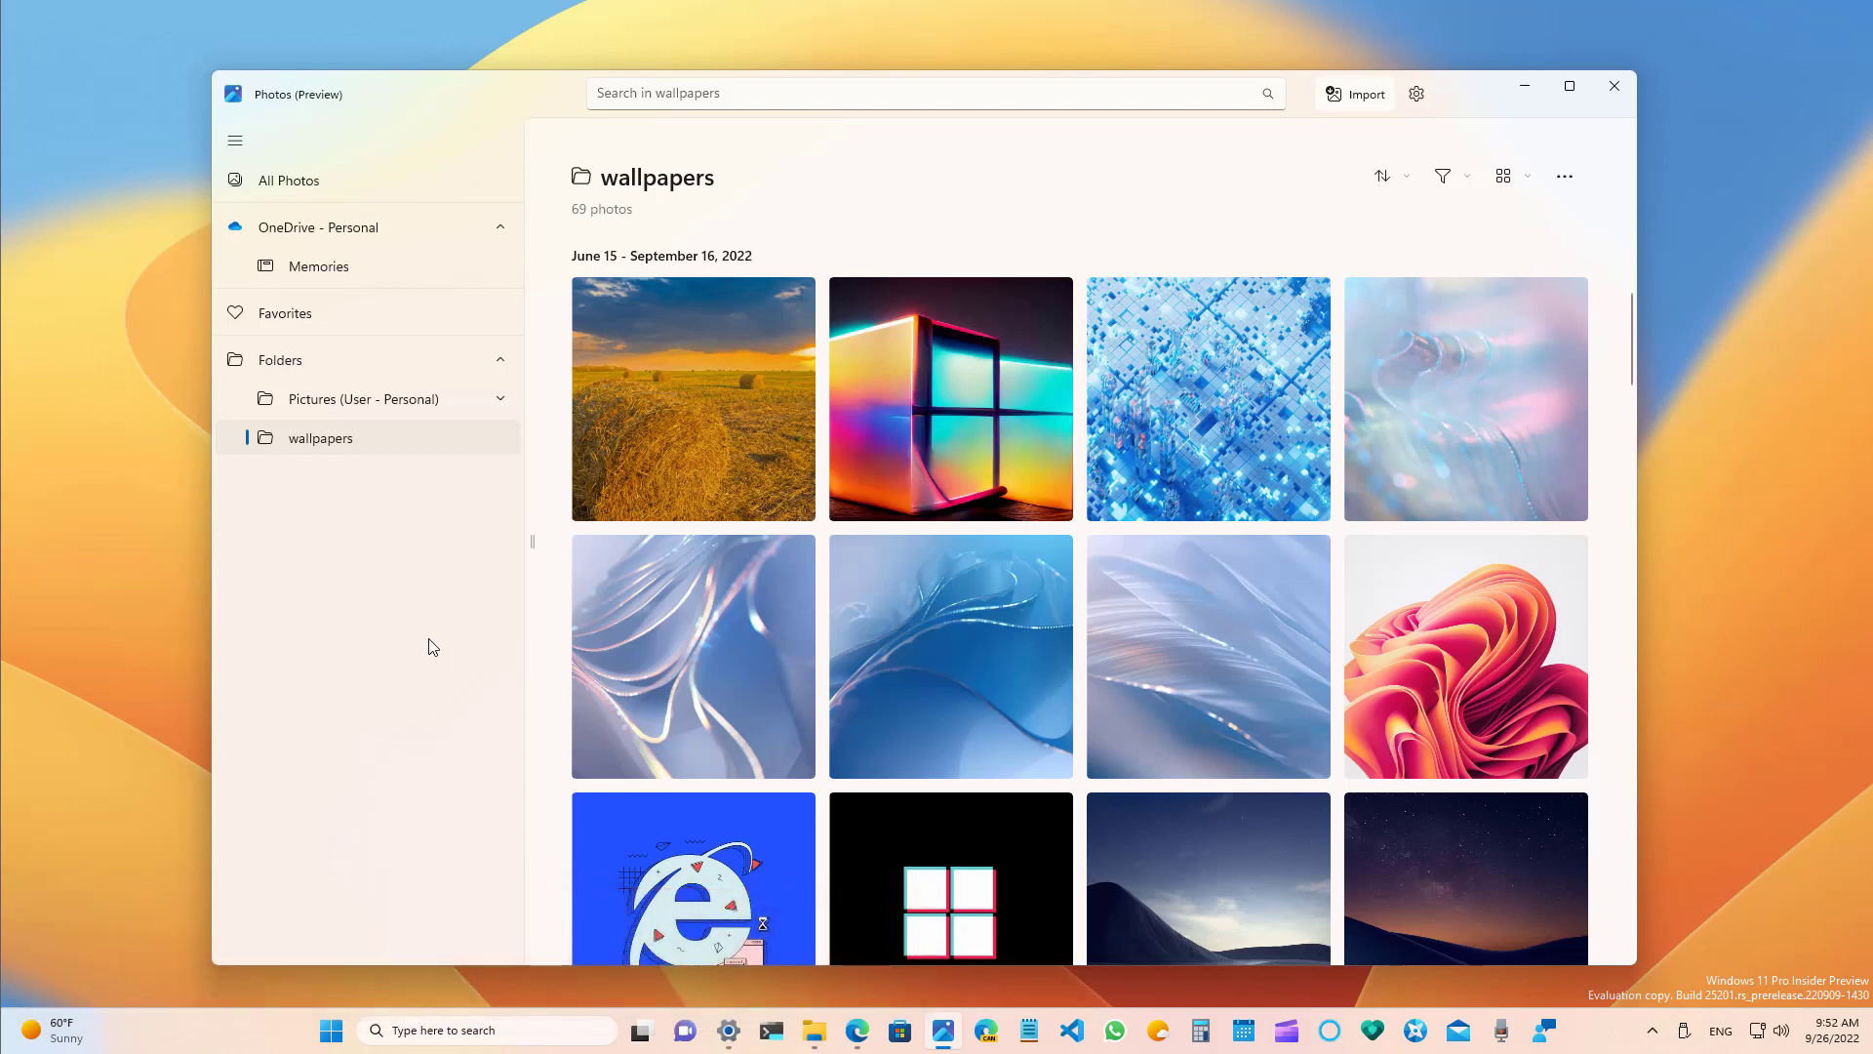
mouse_move(451, 570)
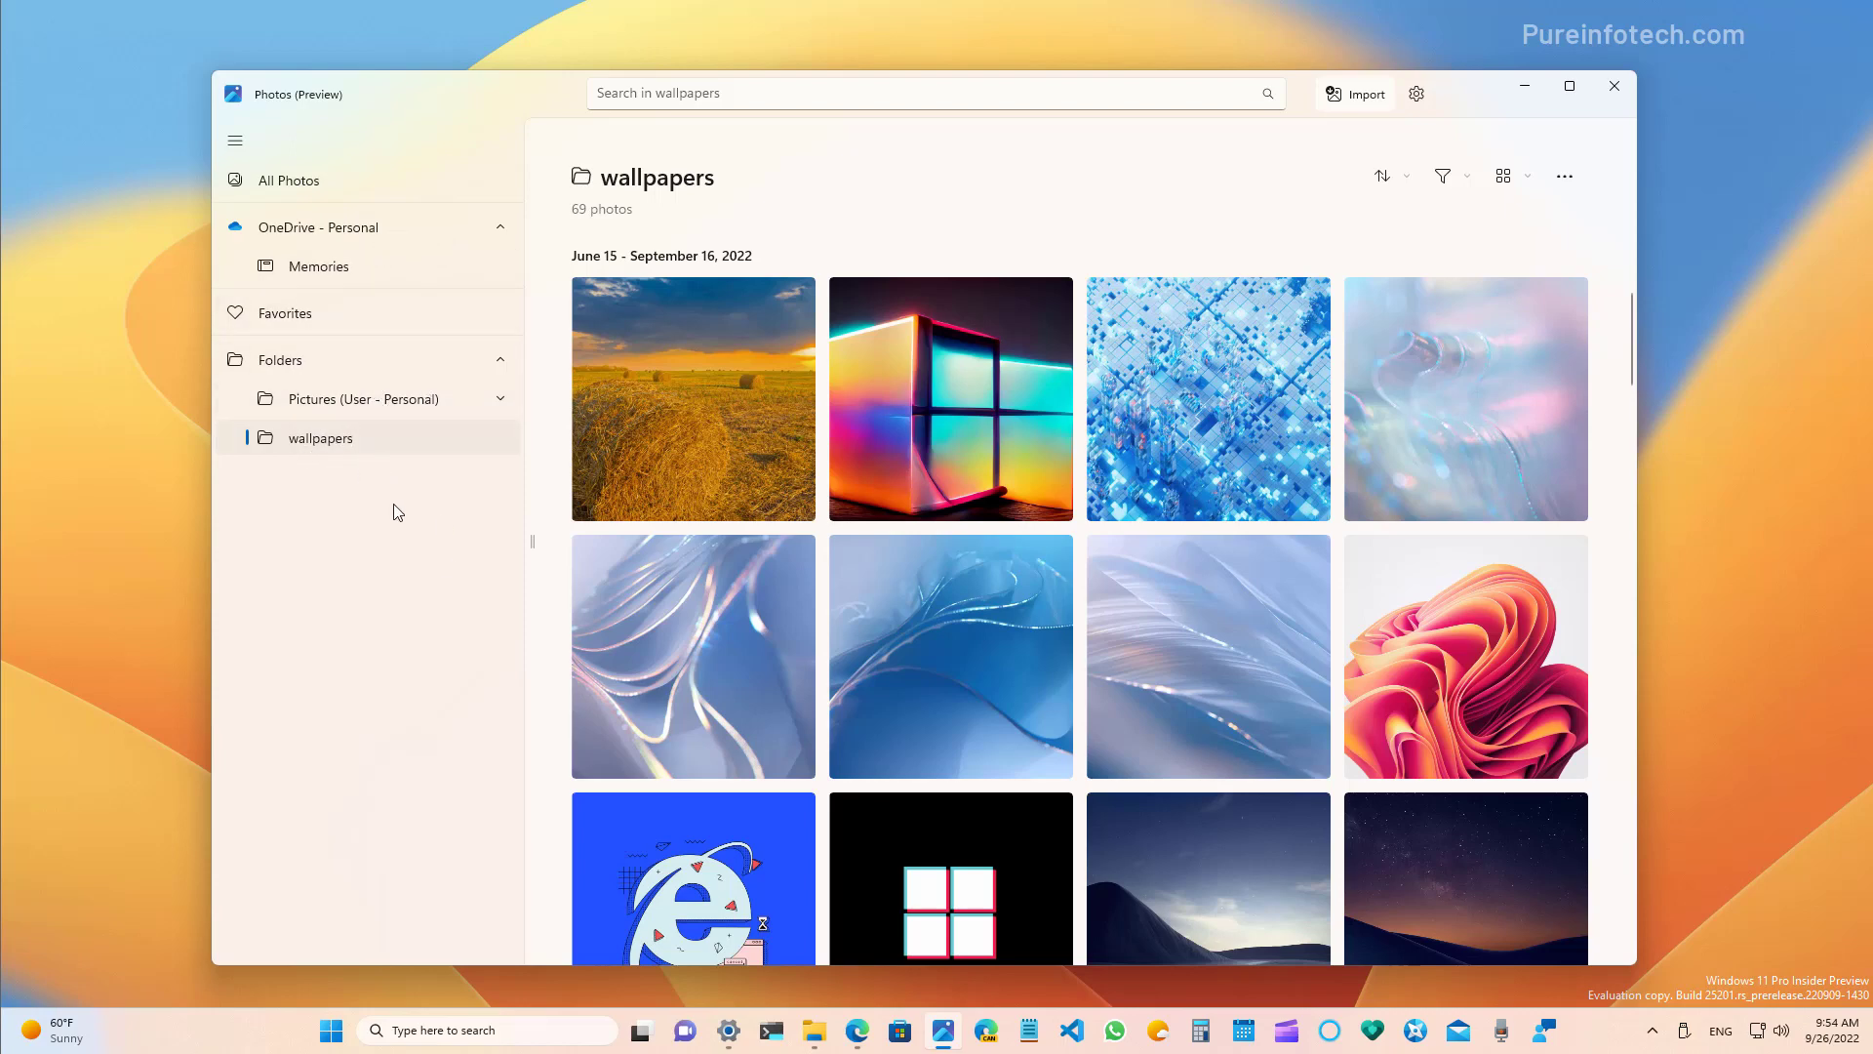
mouse_move(400, 587)
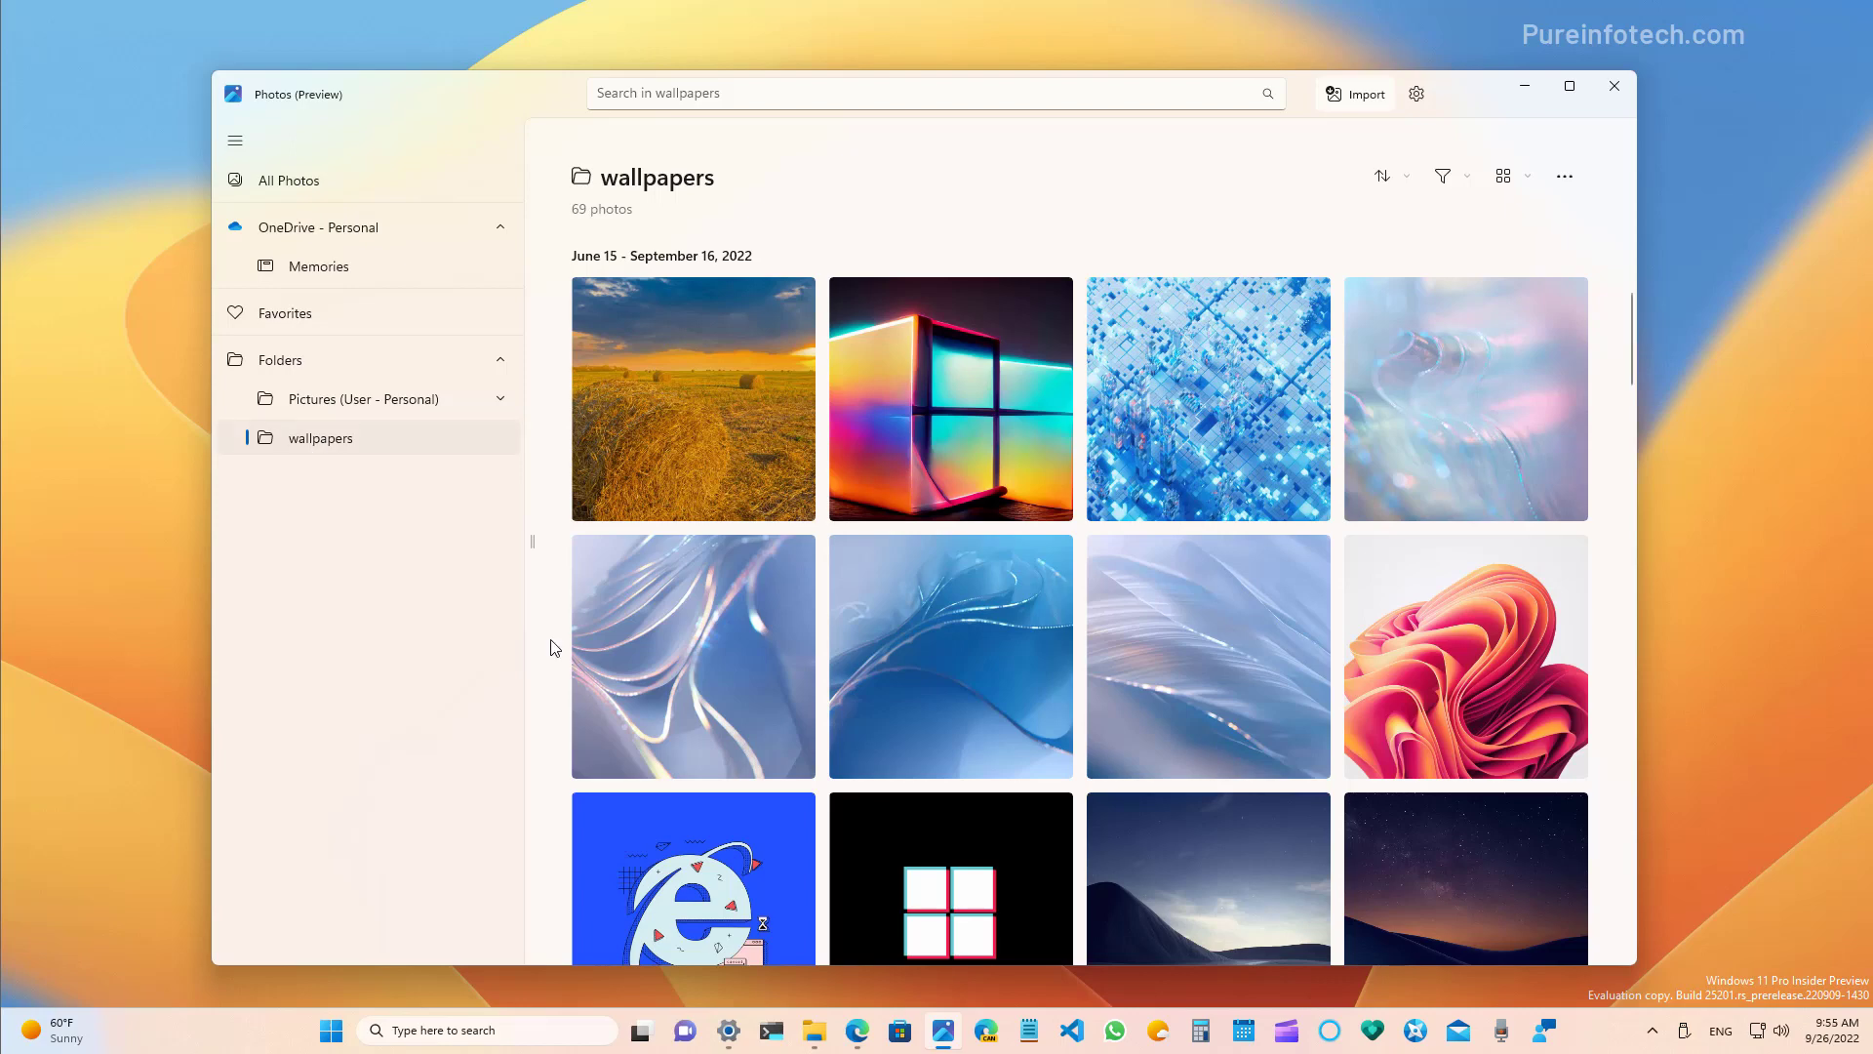
Check the media-type filter, then switch the wallpapers gallery to Large thumbnails.
left_click(1383, 176)
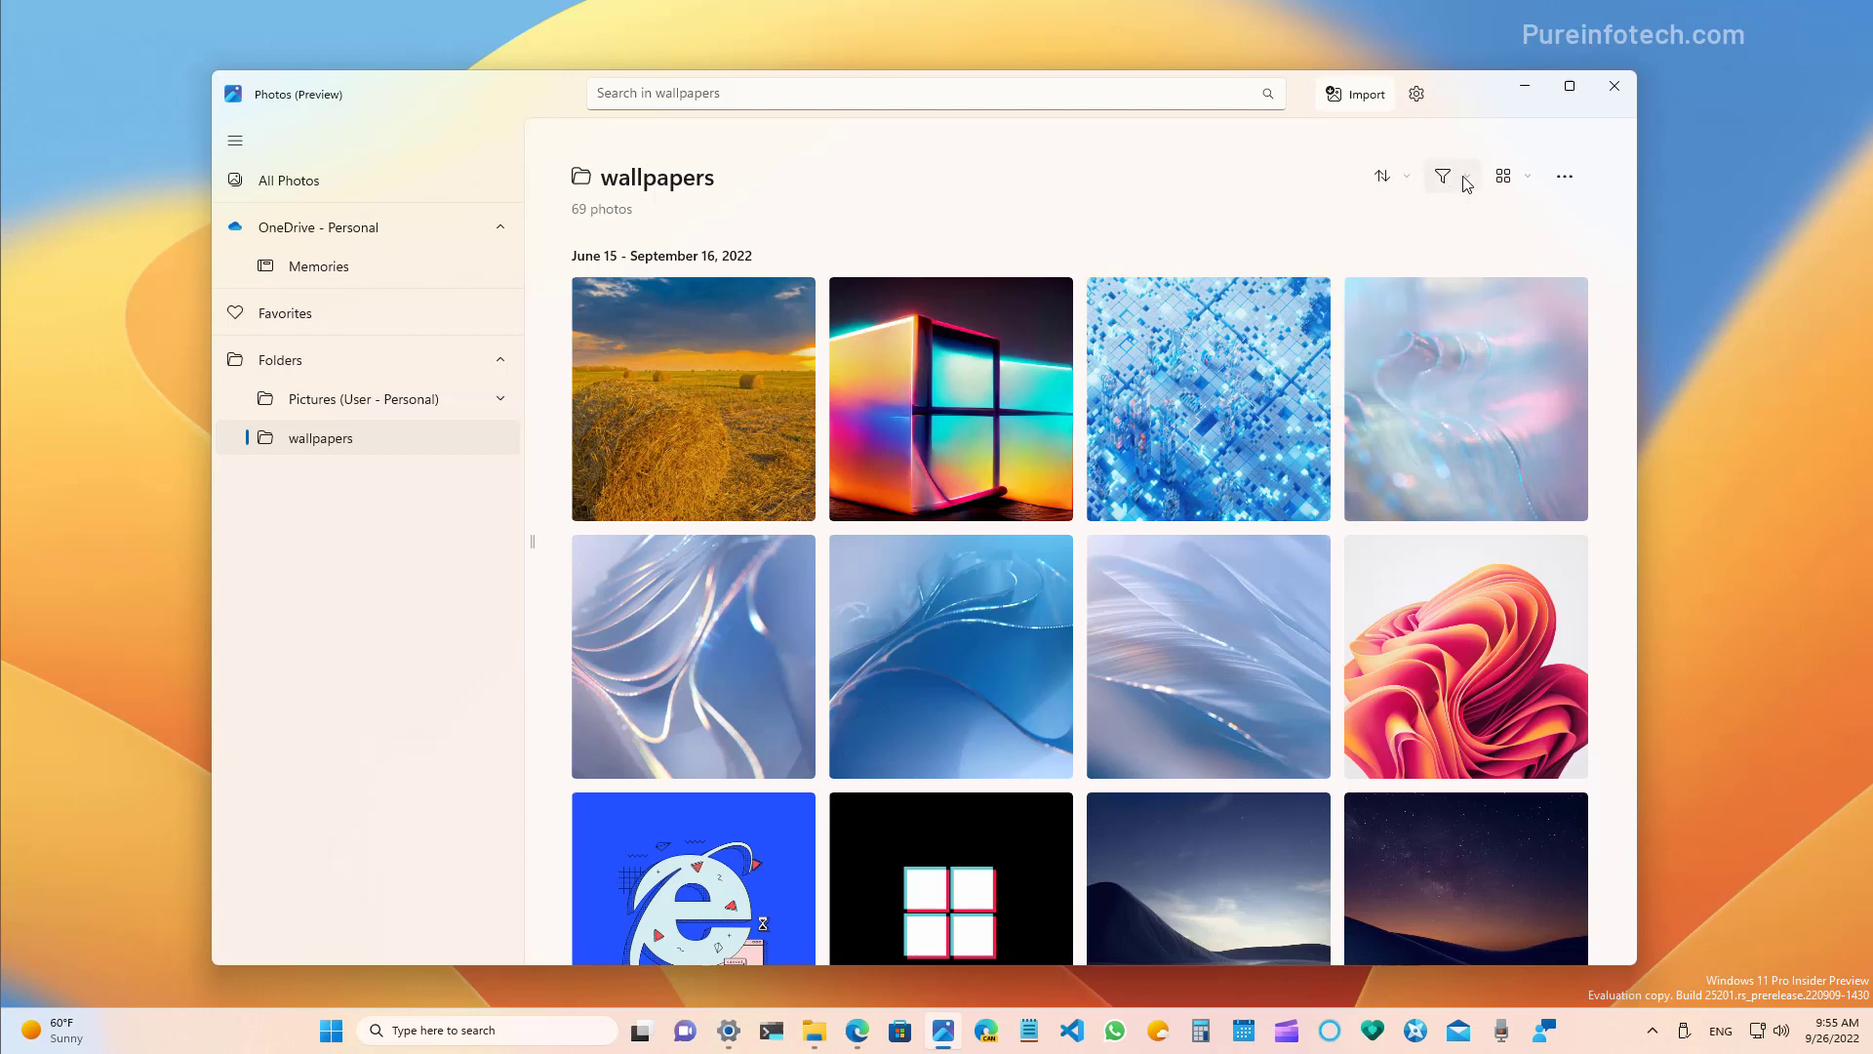
left_click(1442, 176)
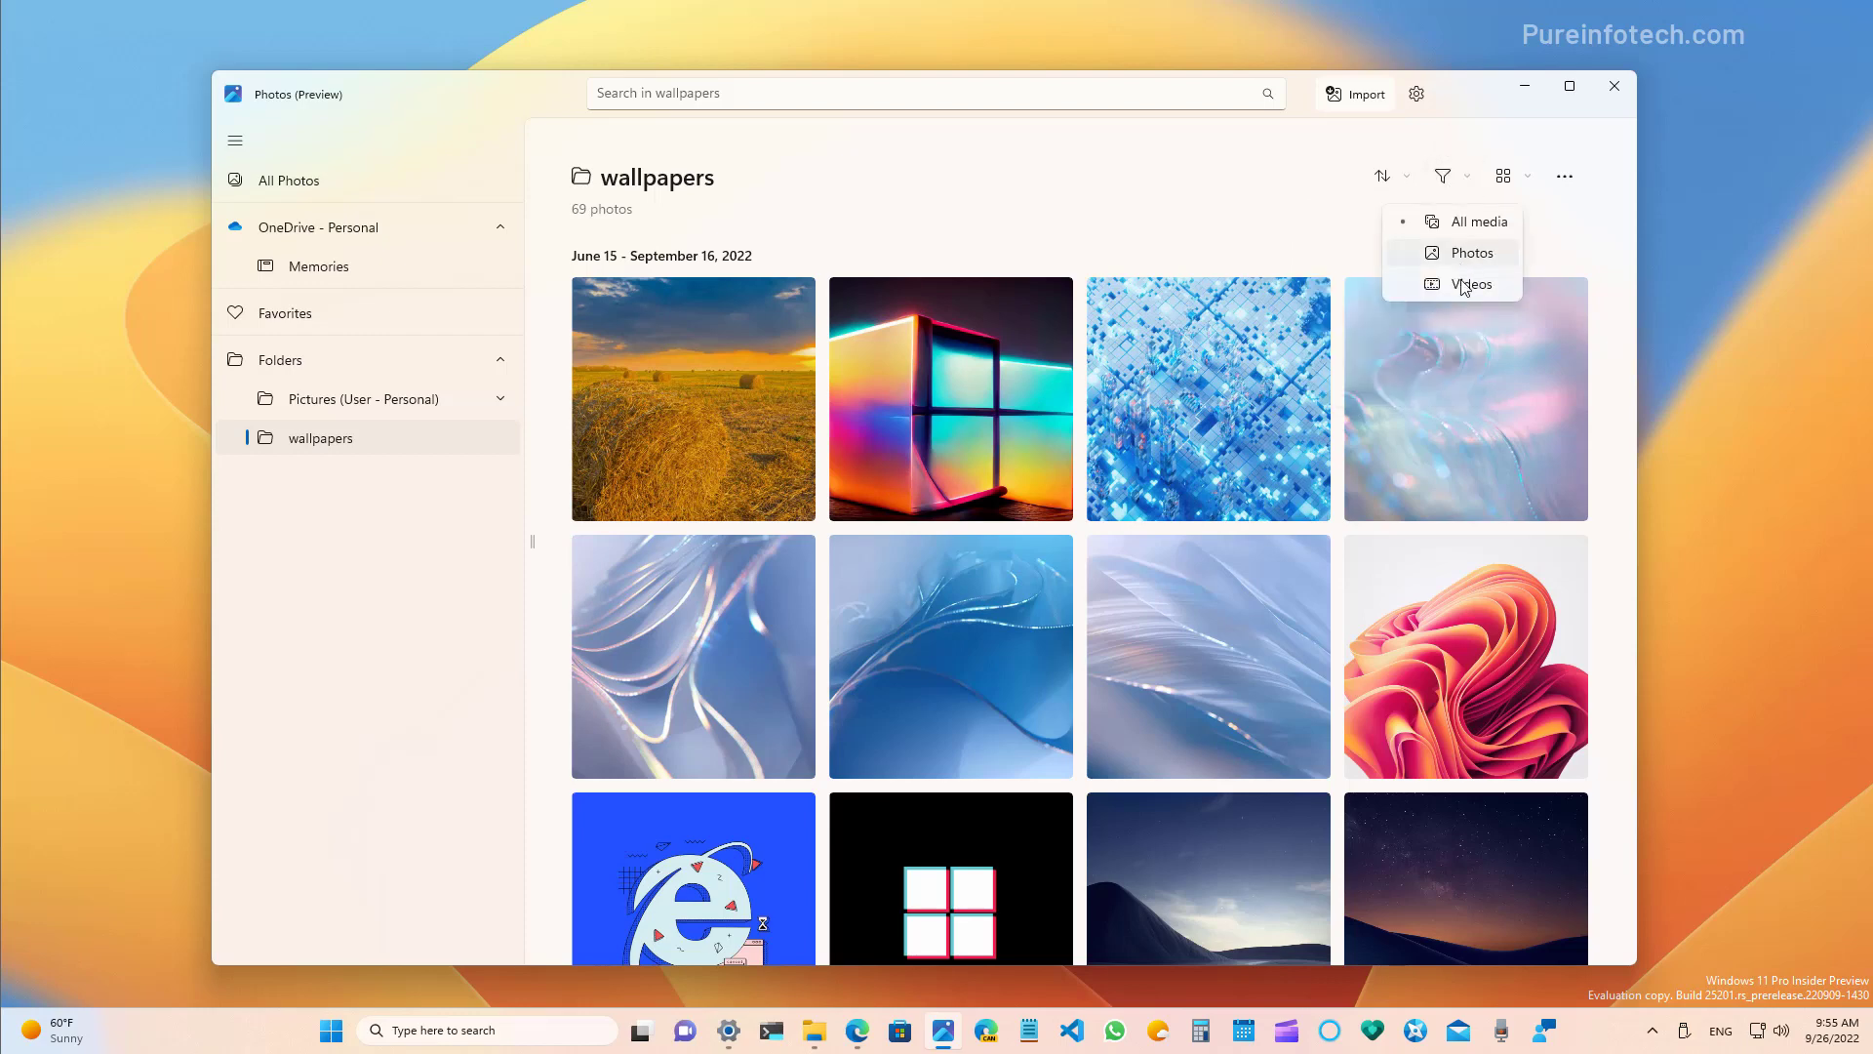
left_click(1502, 175)
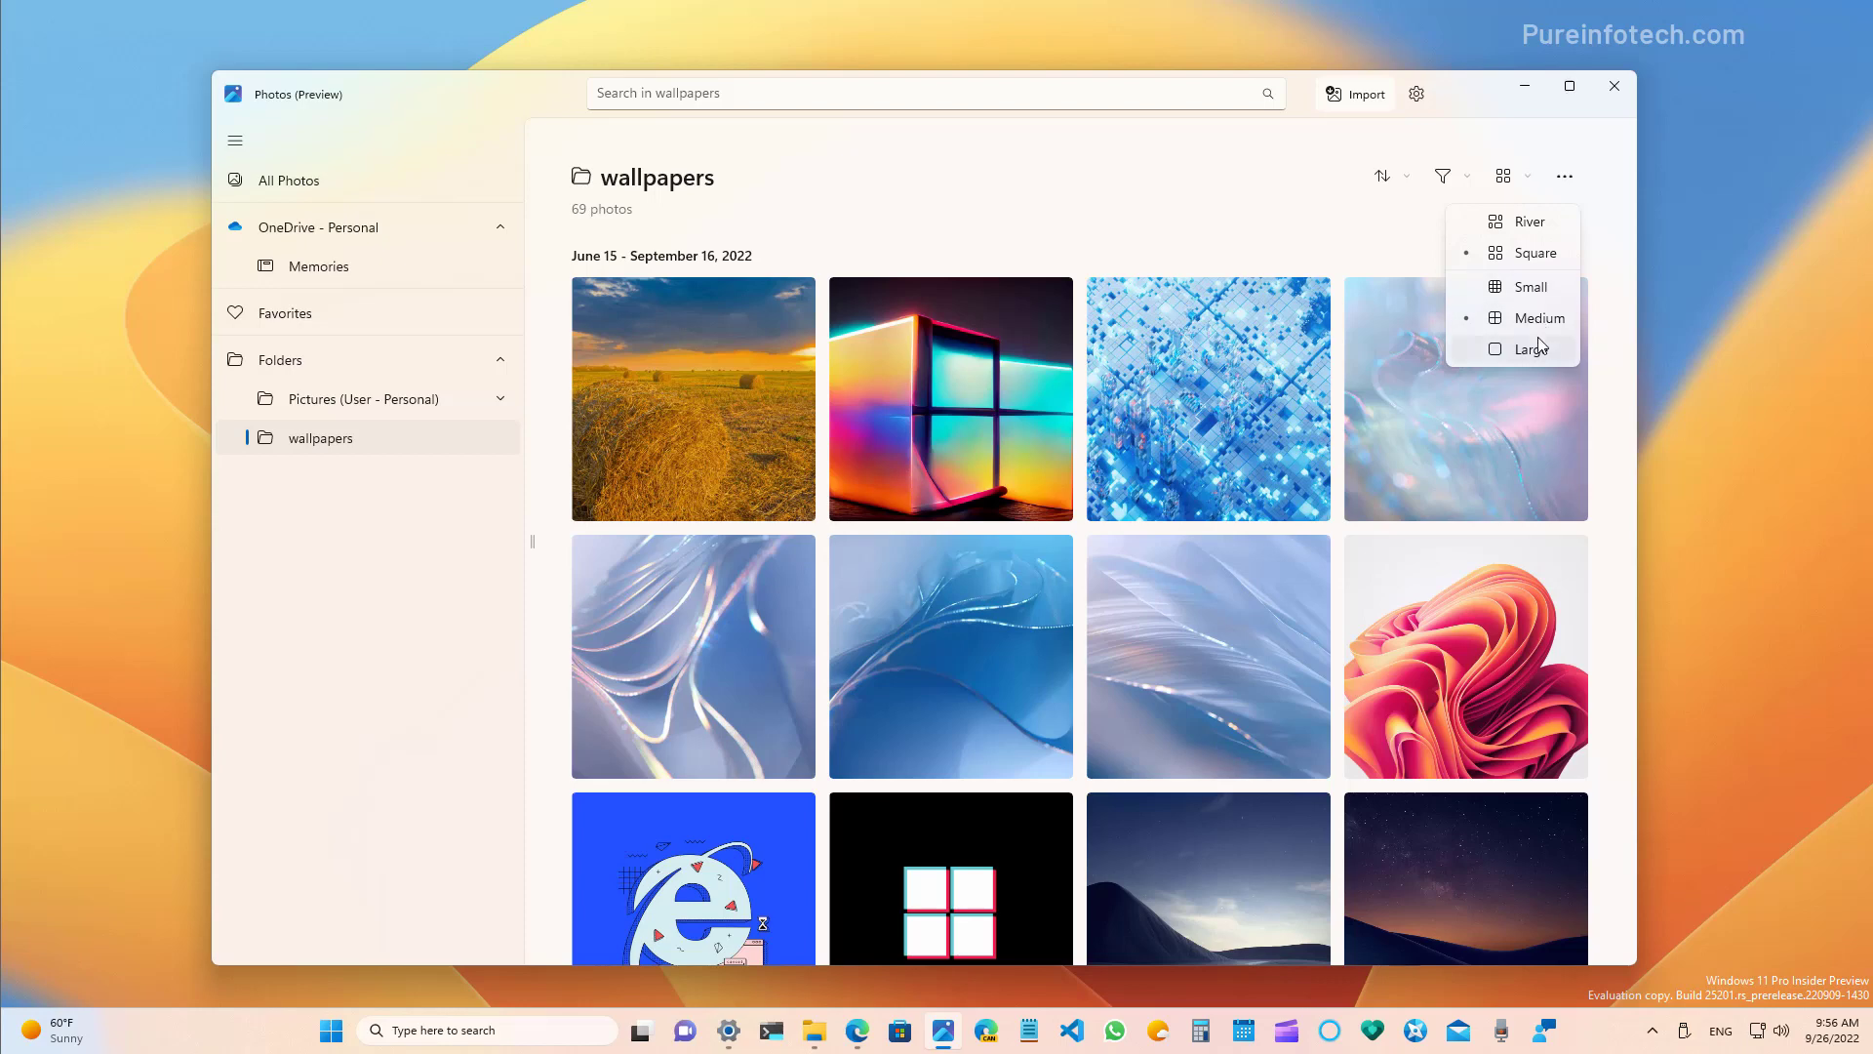
left_click(1531, 347)
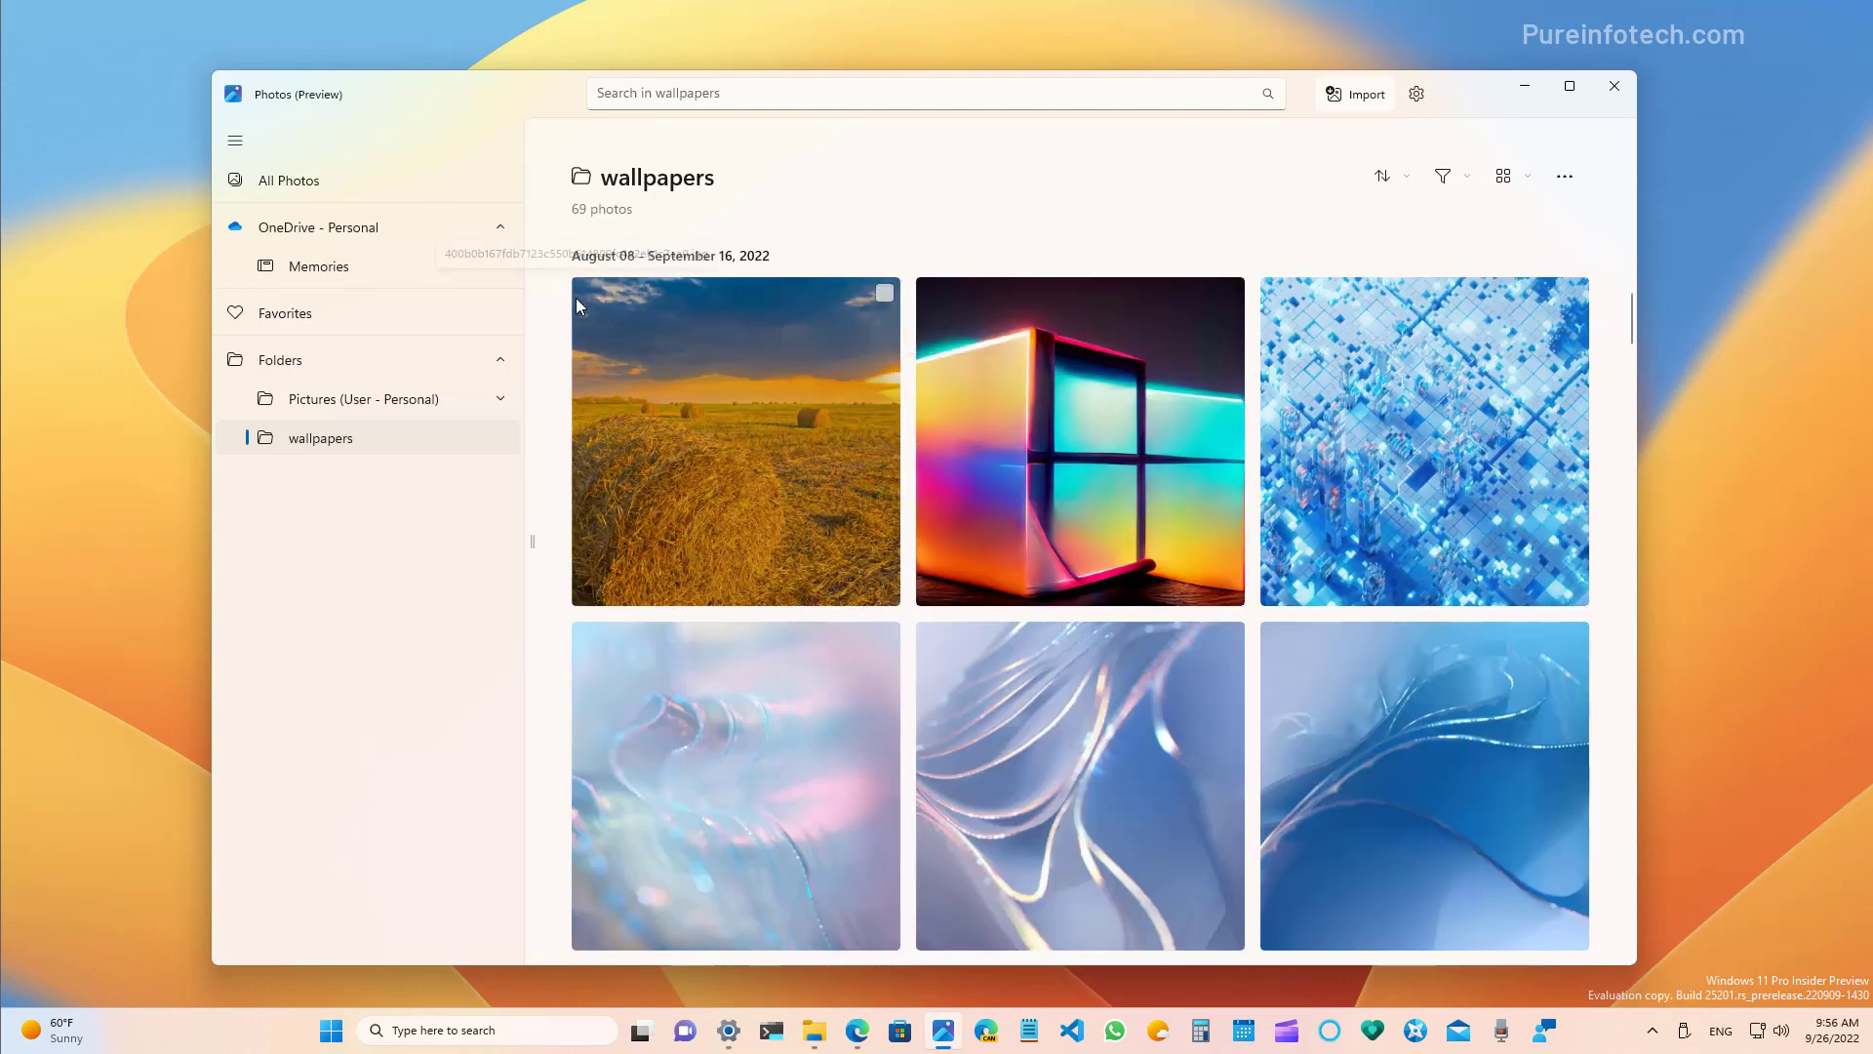
mouse_move(949, 235)
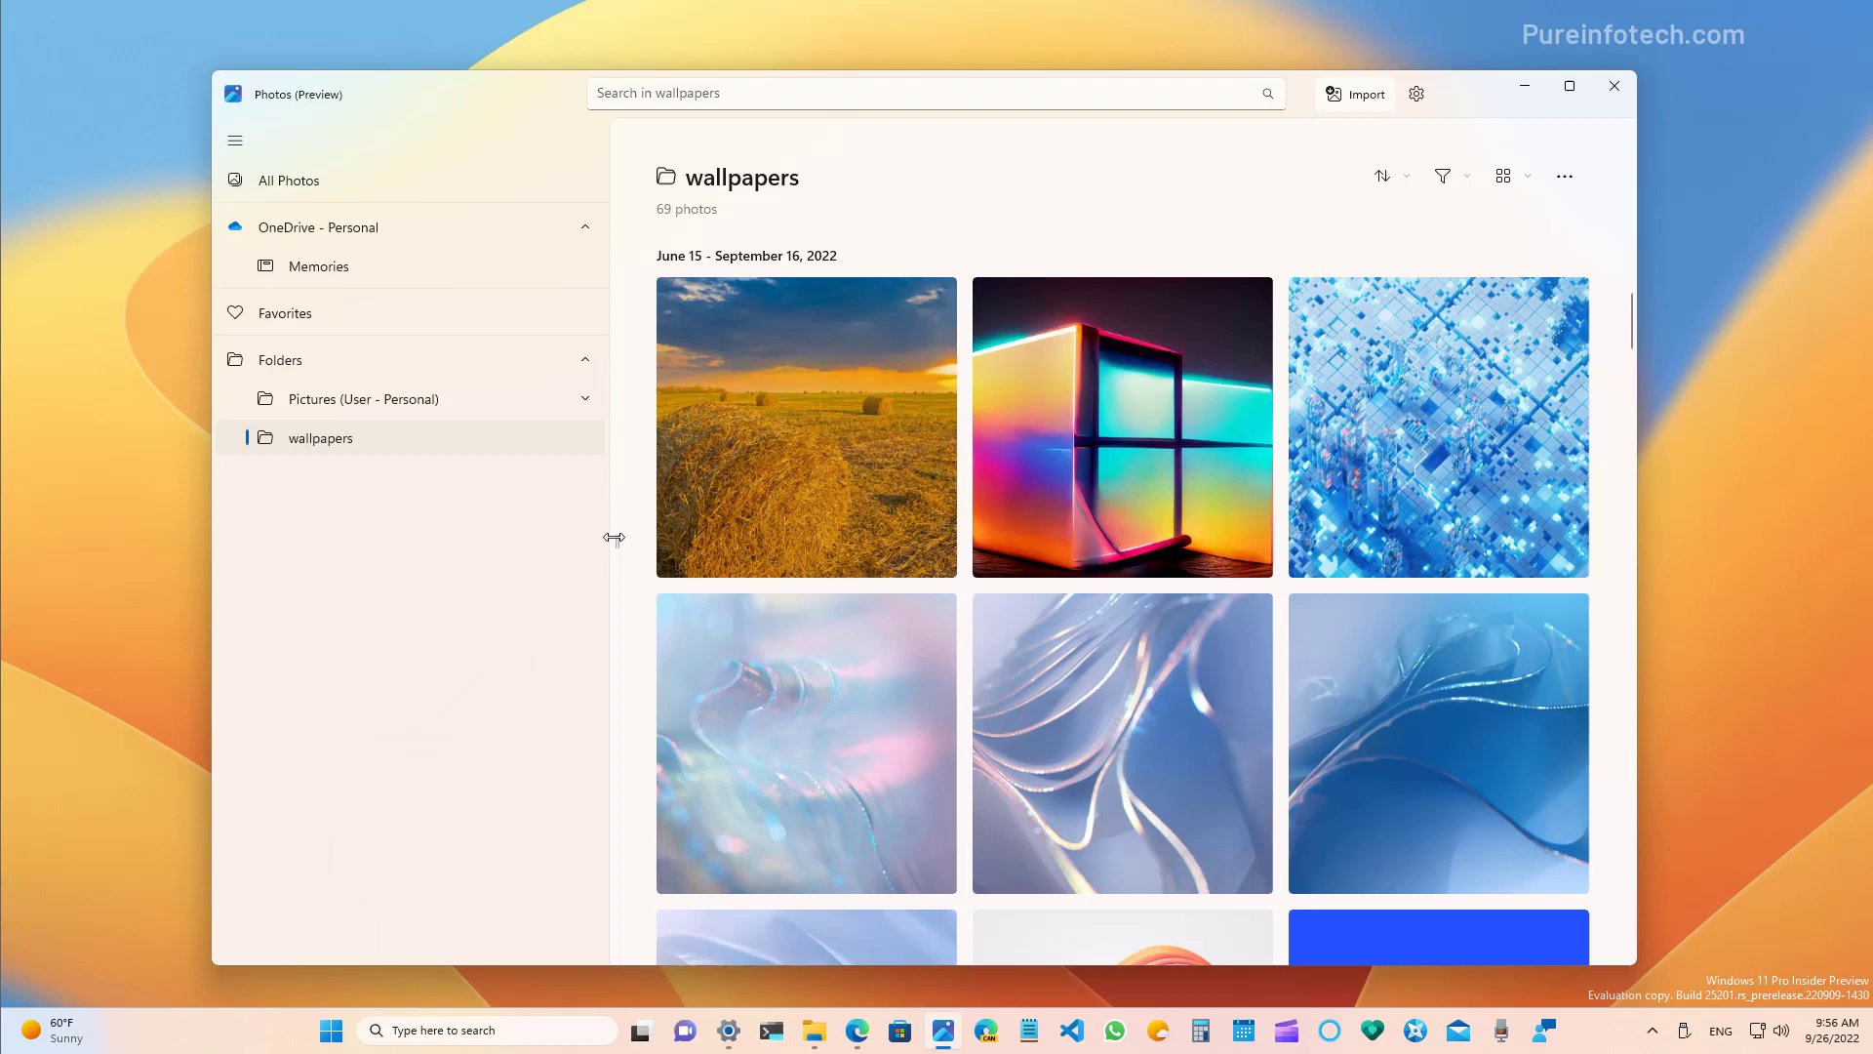
Narrow the navigation pane, collapse it to icons, and focus the search box.
left_click_drag(613, 538, 445, 550)
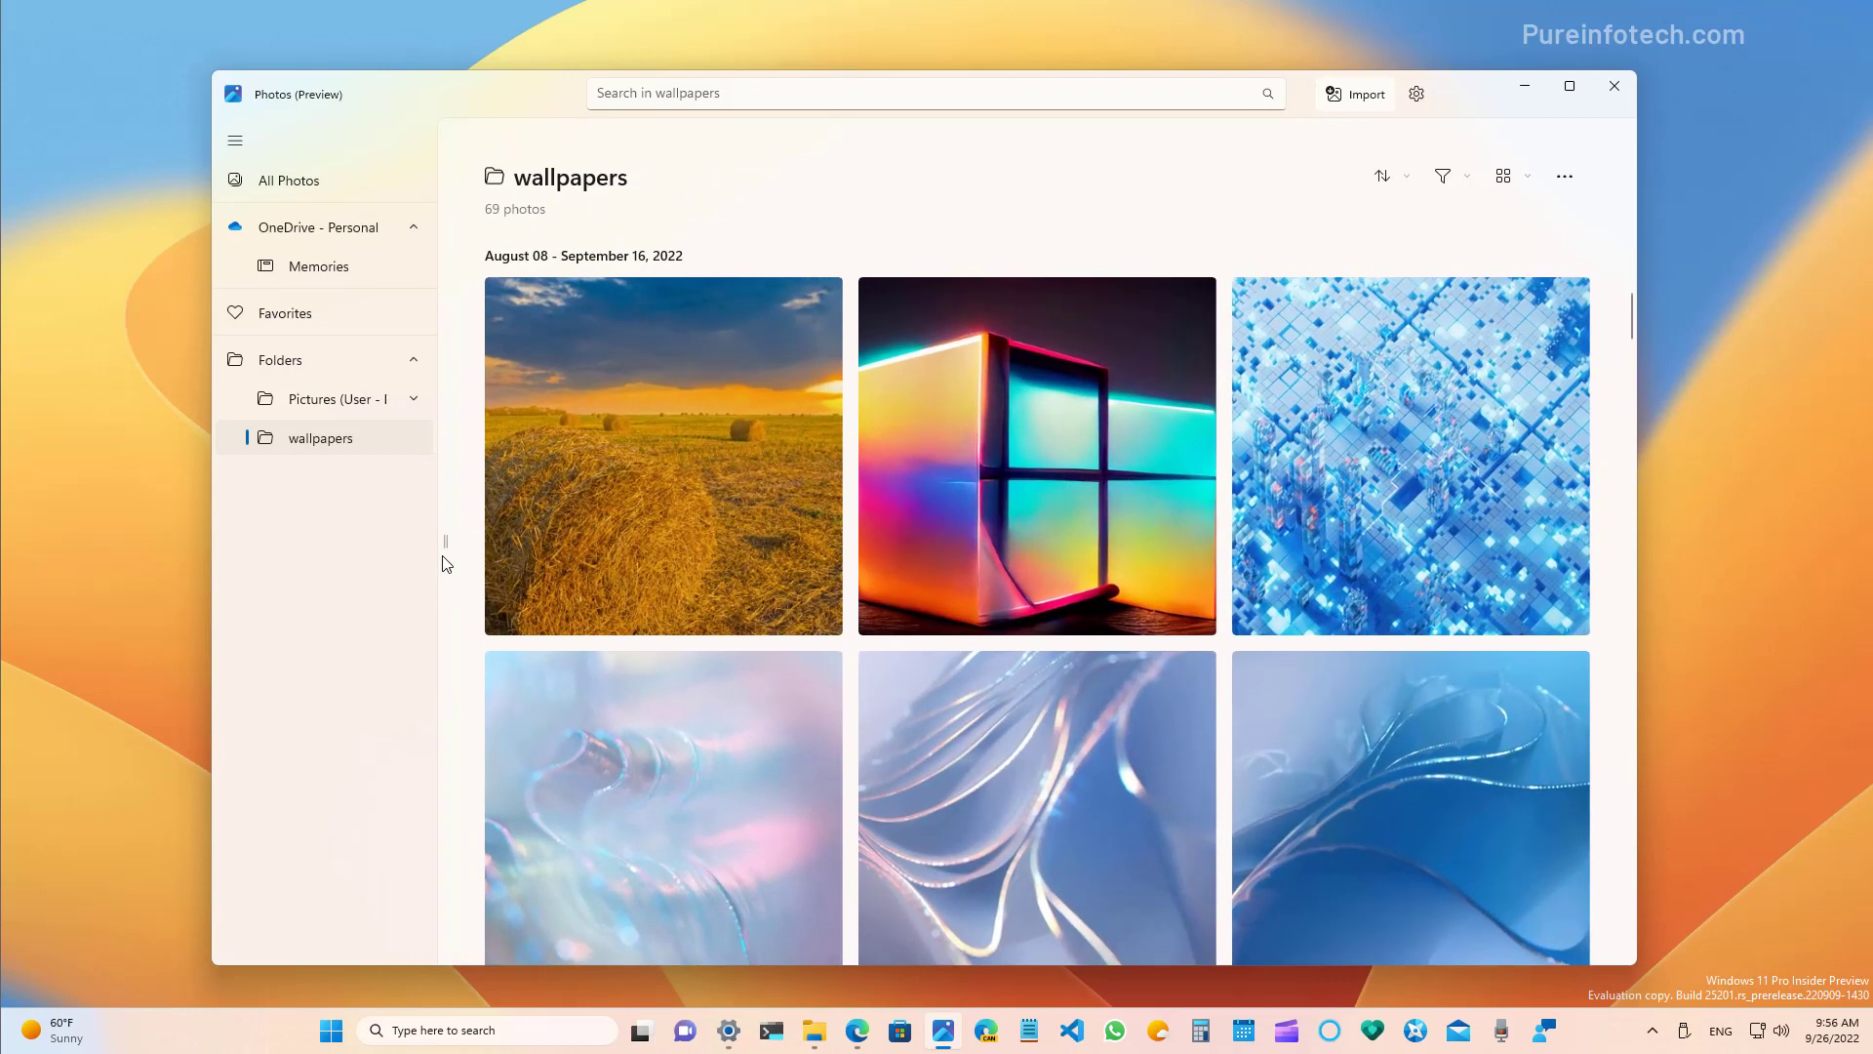
left_click(235, 139)
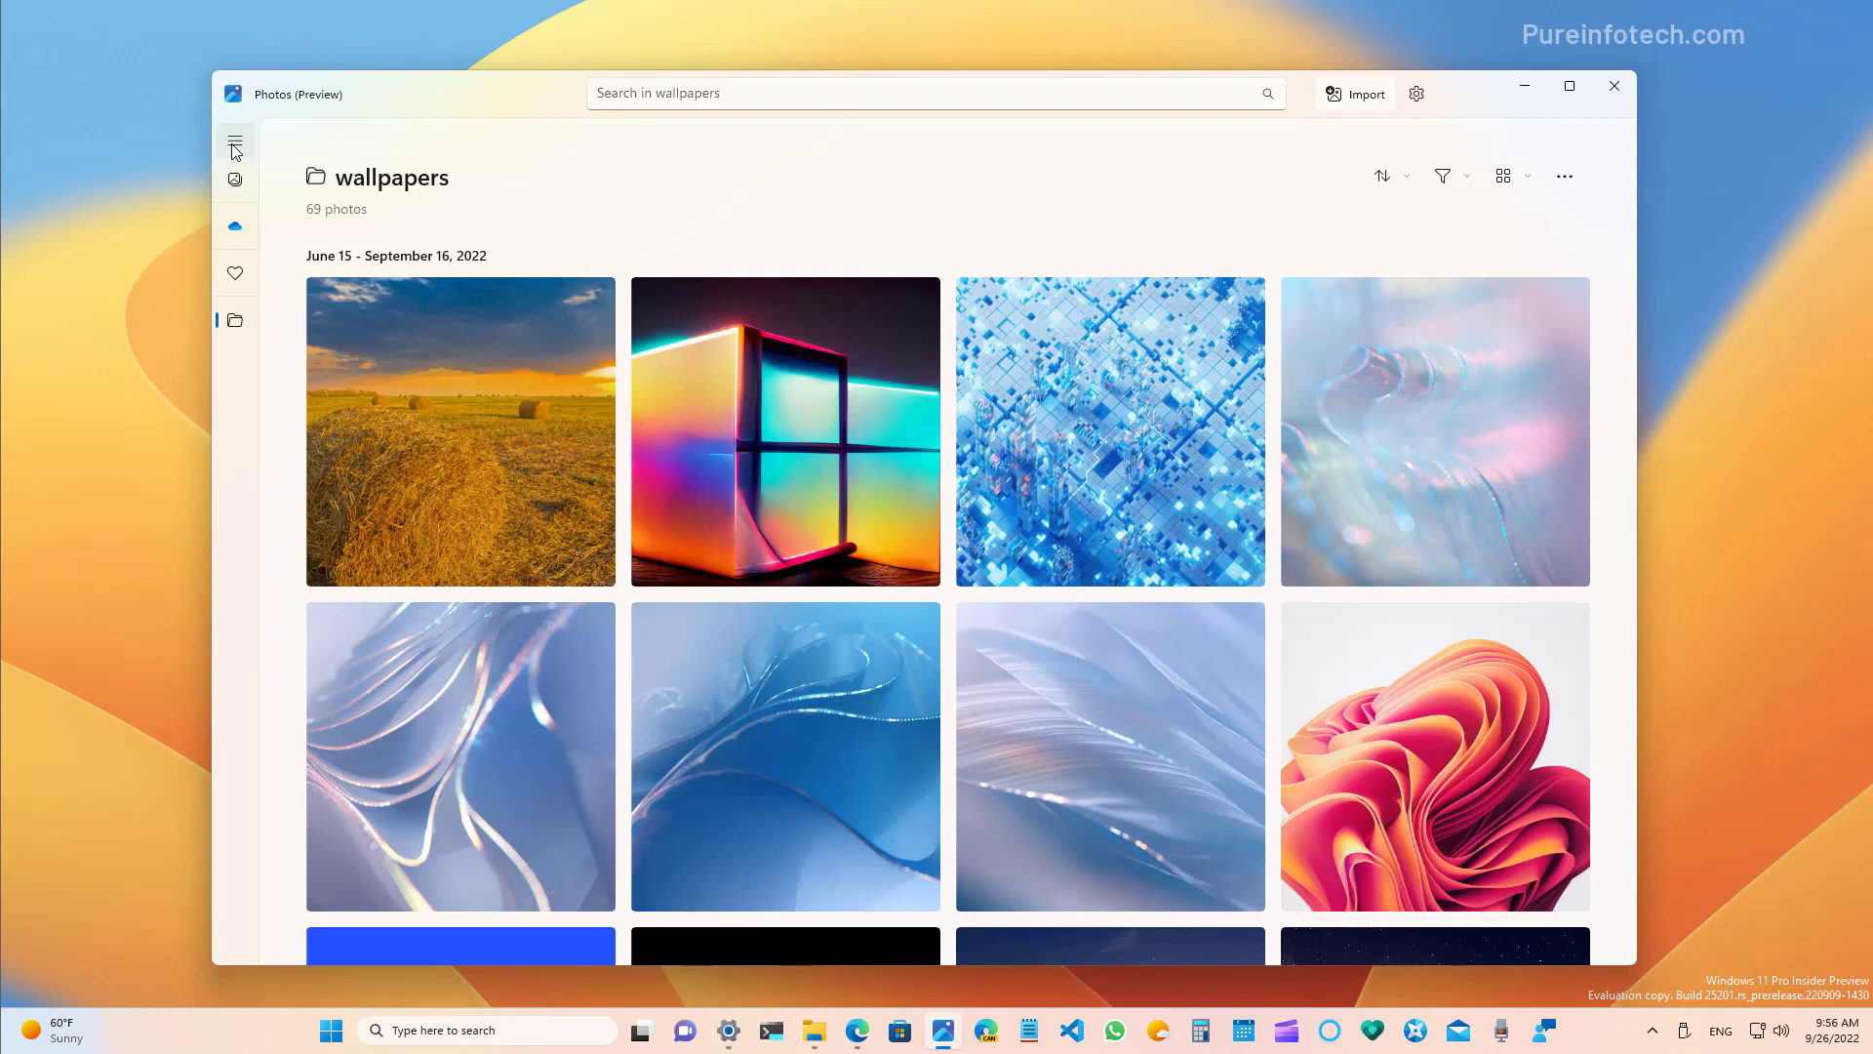
mouse_move(540, 442)
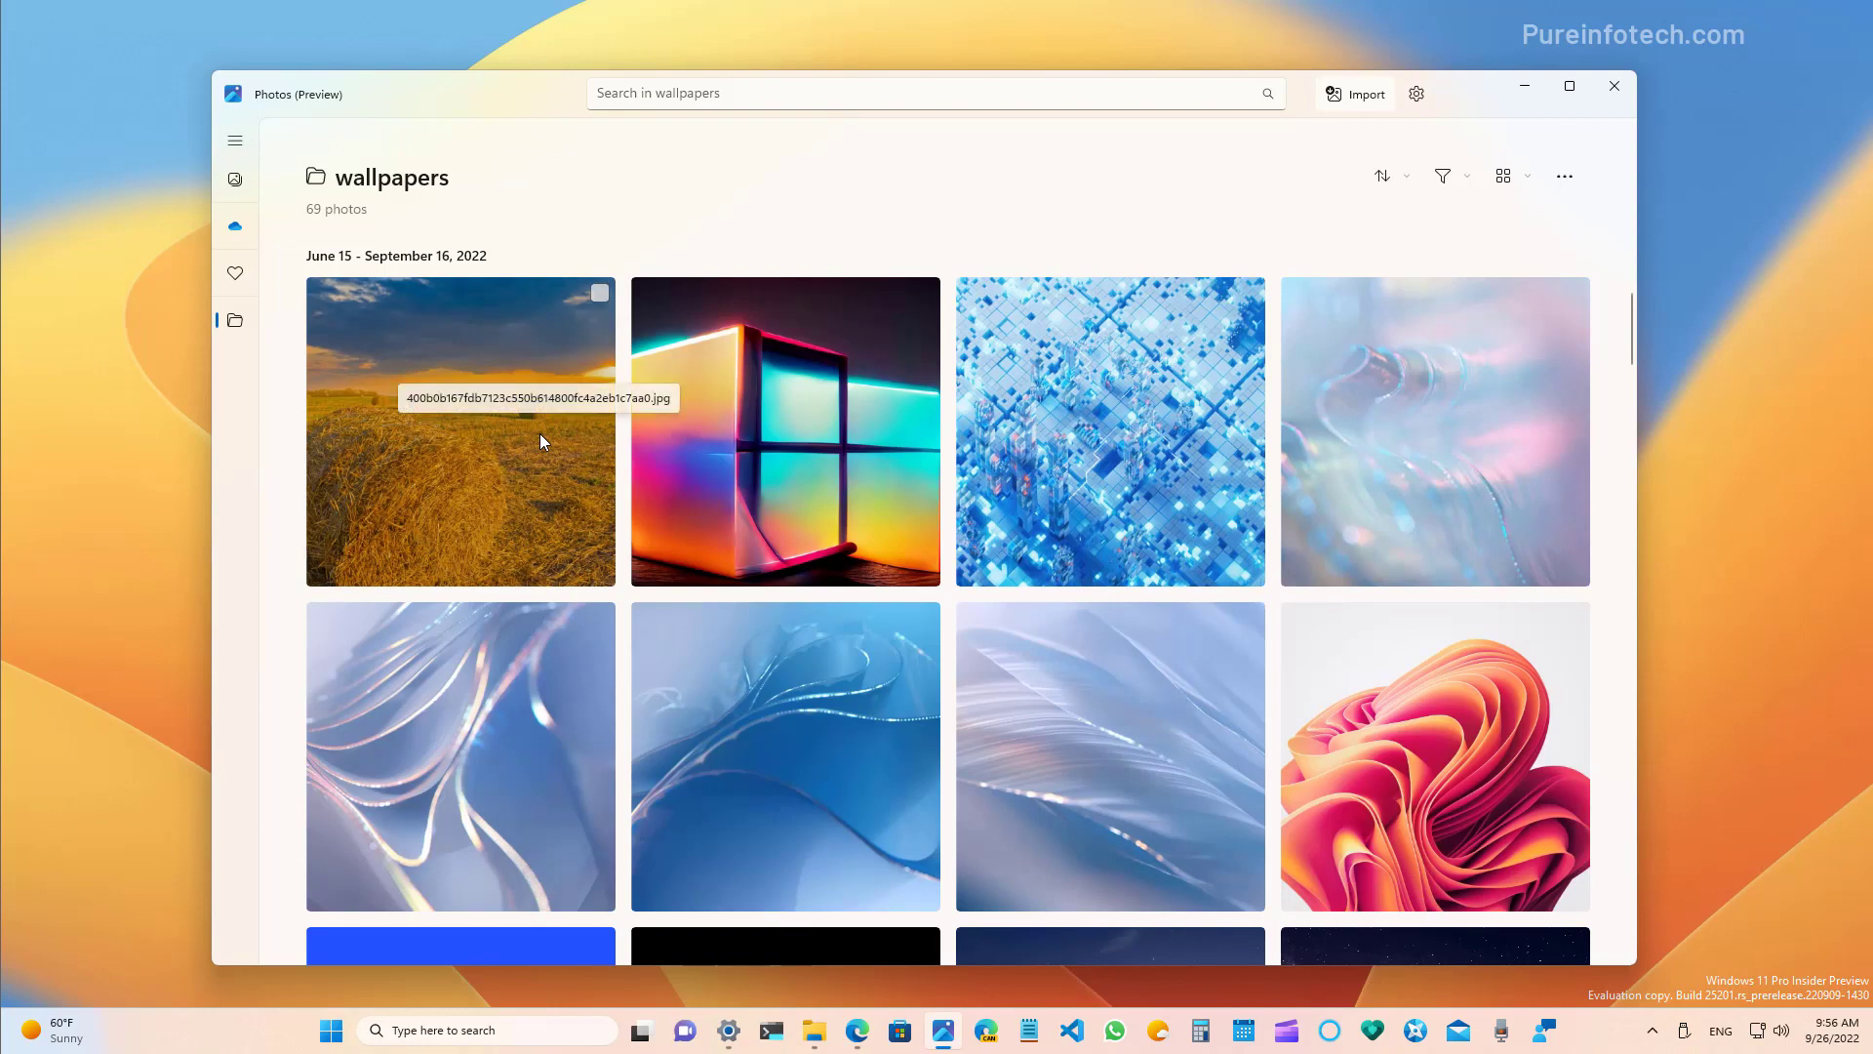
left_click(932, 93)
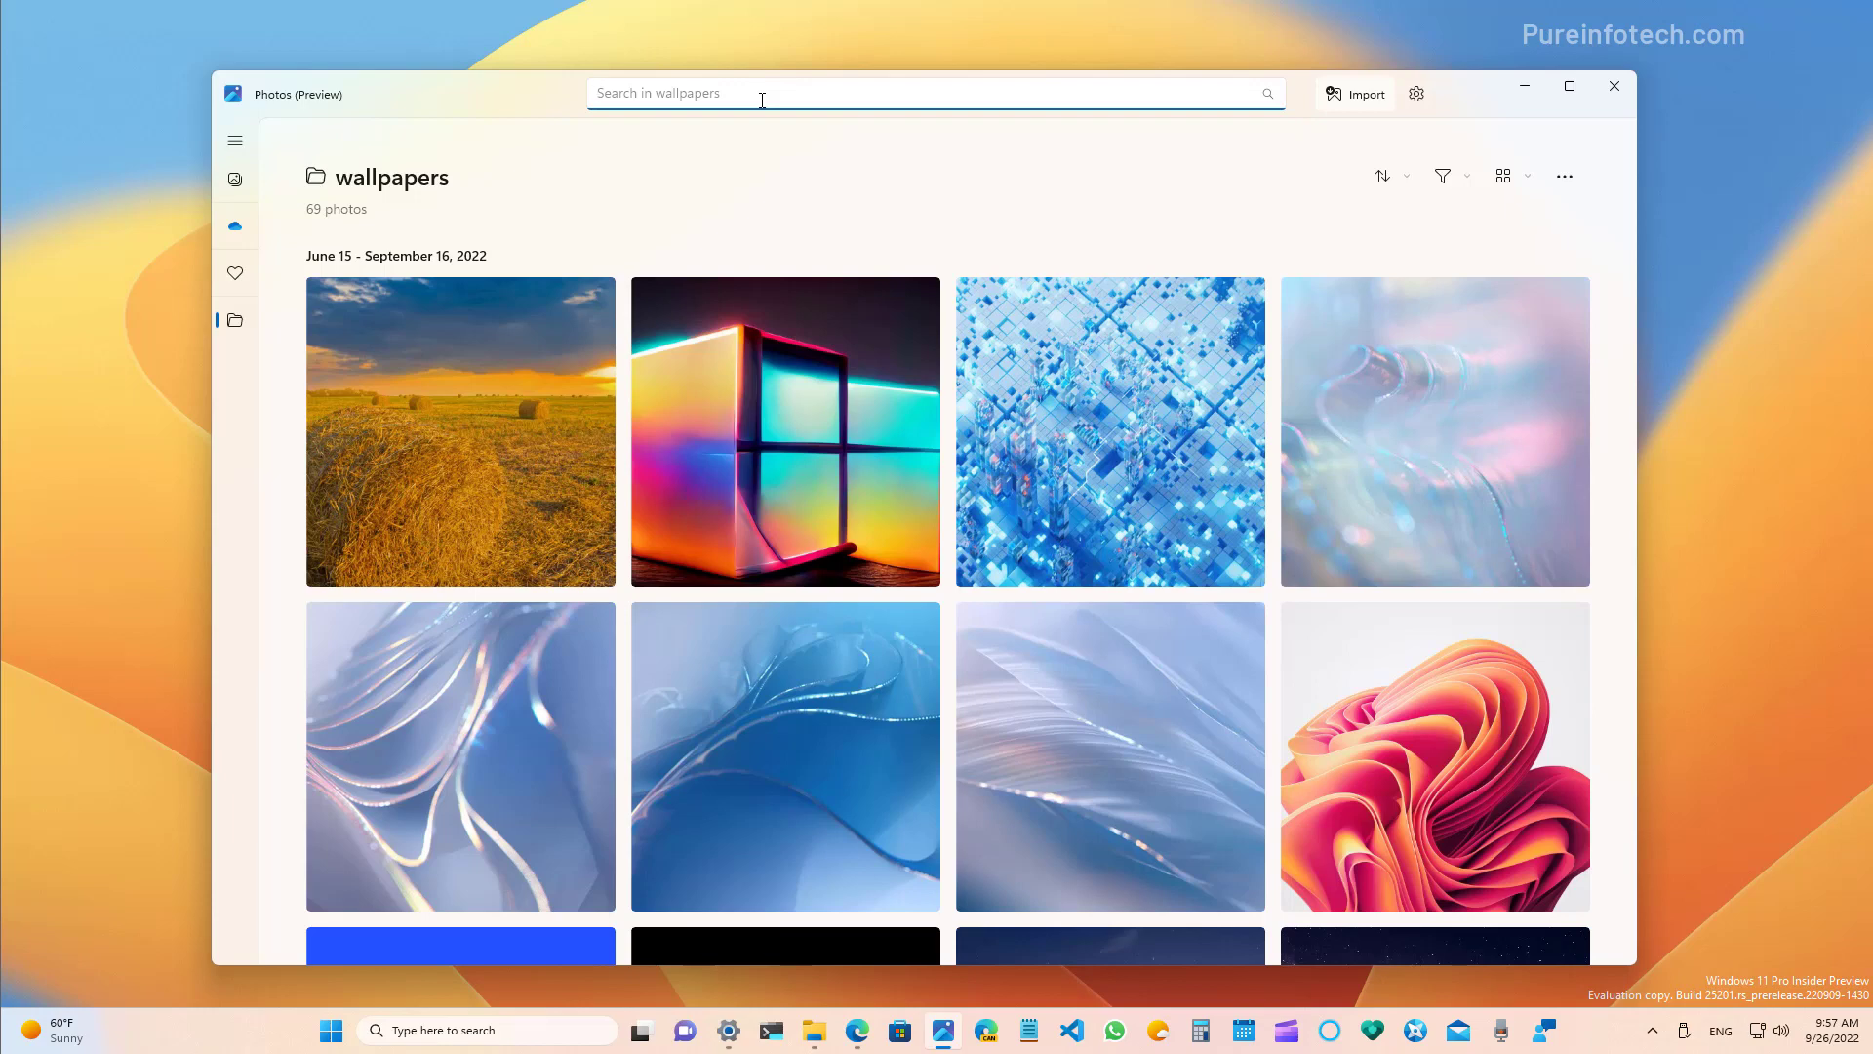
left_click(656, 93)
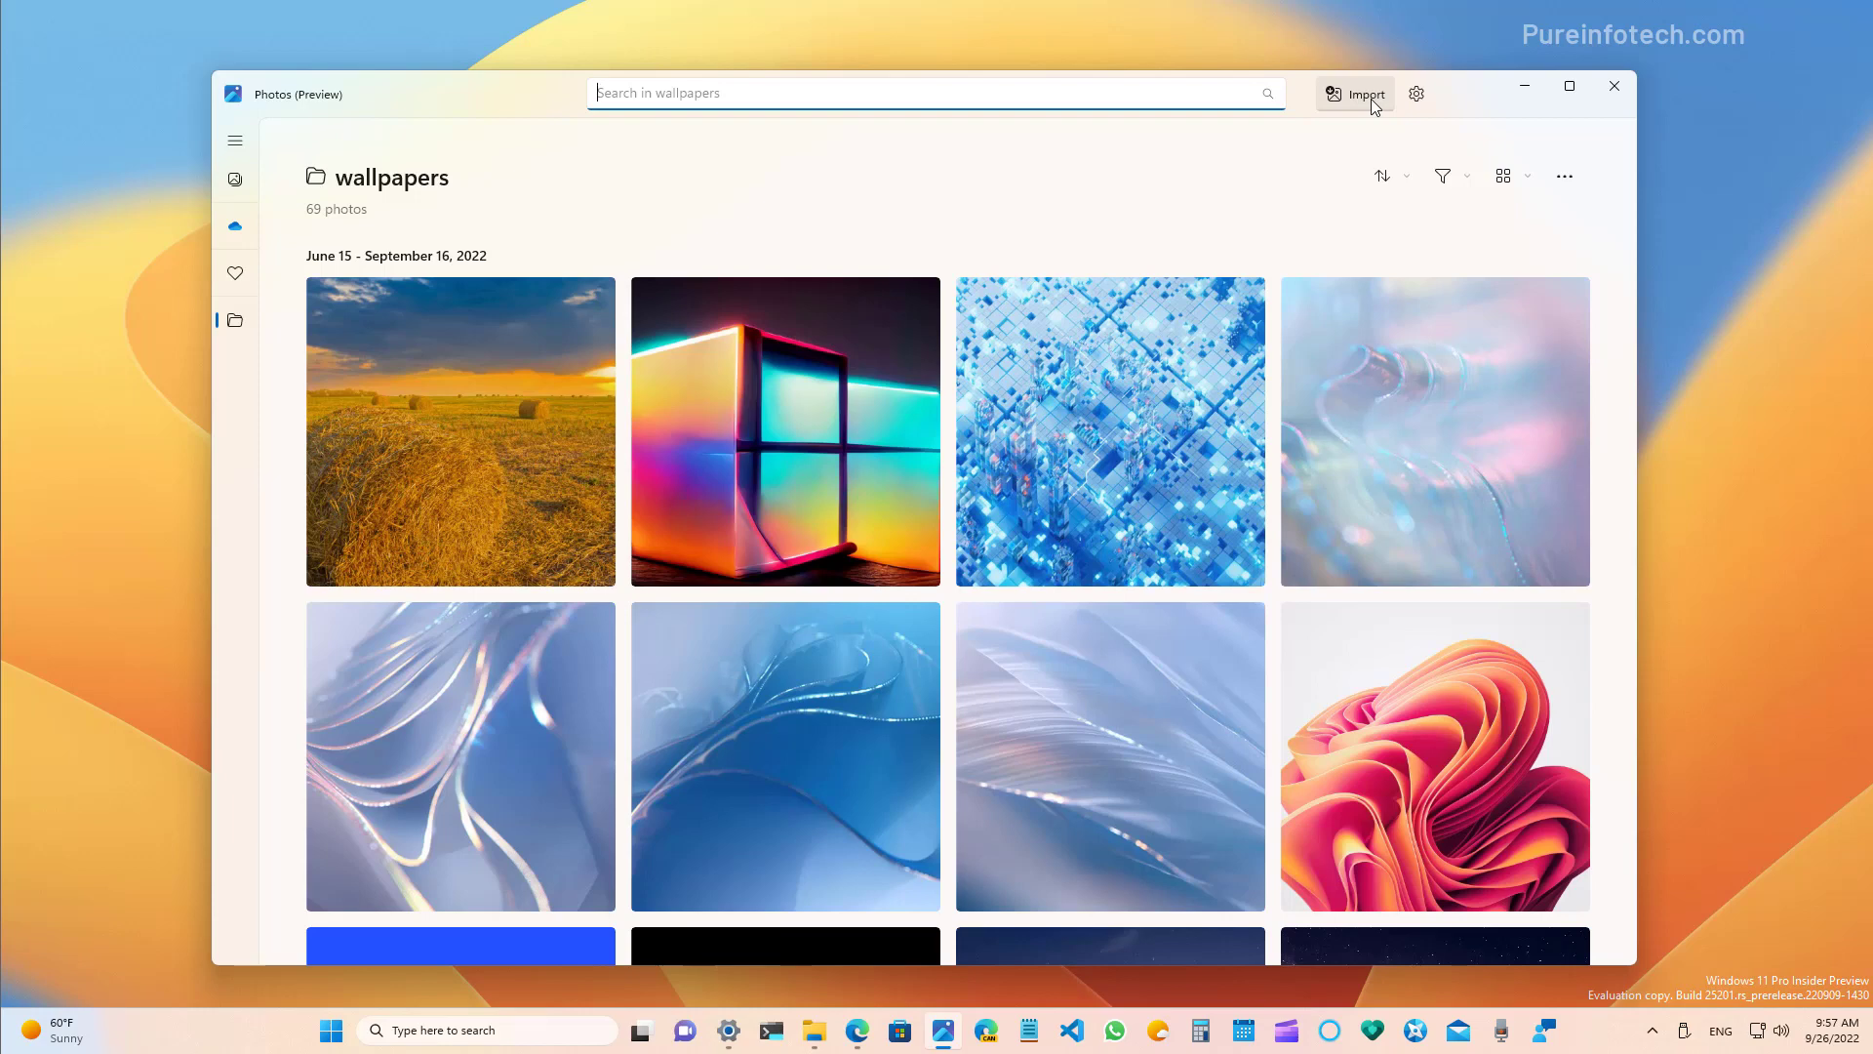
mouse_move(1417, 94)
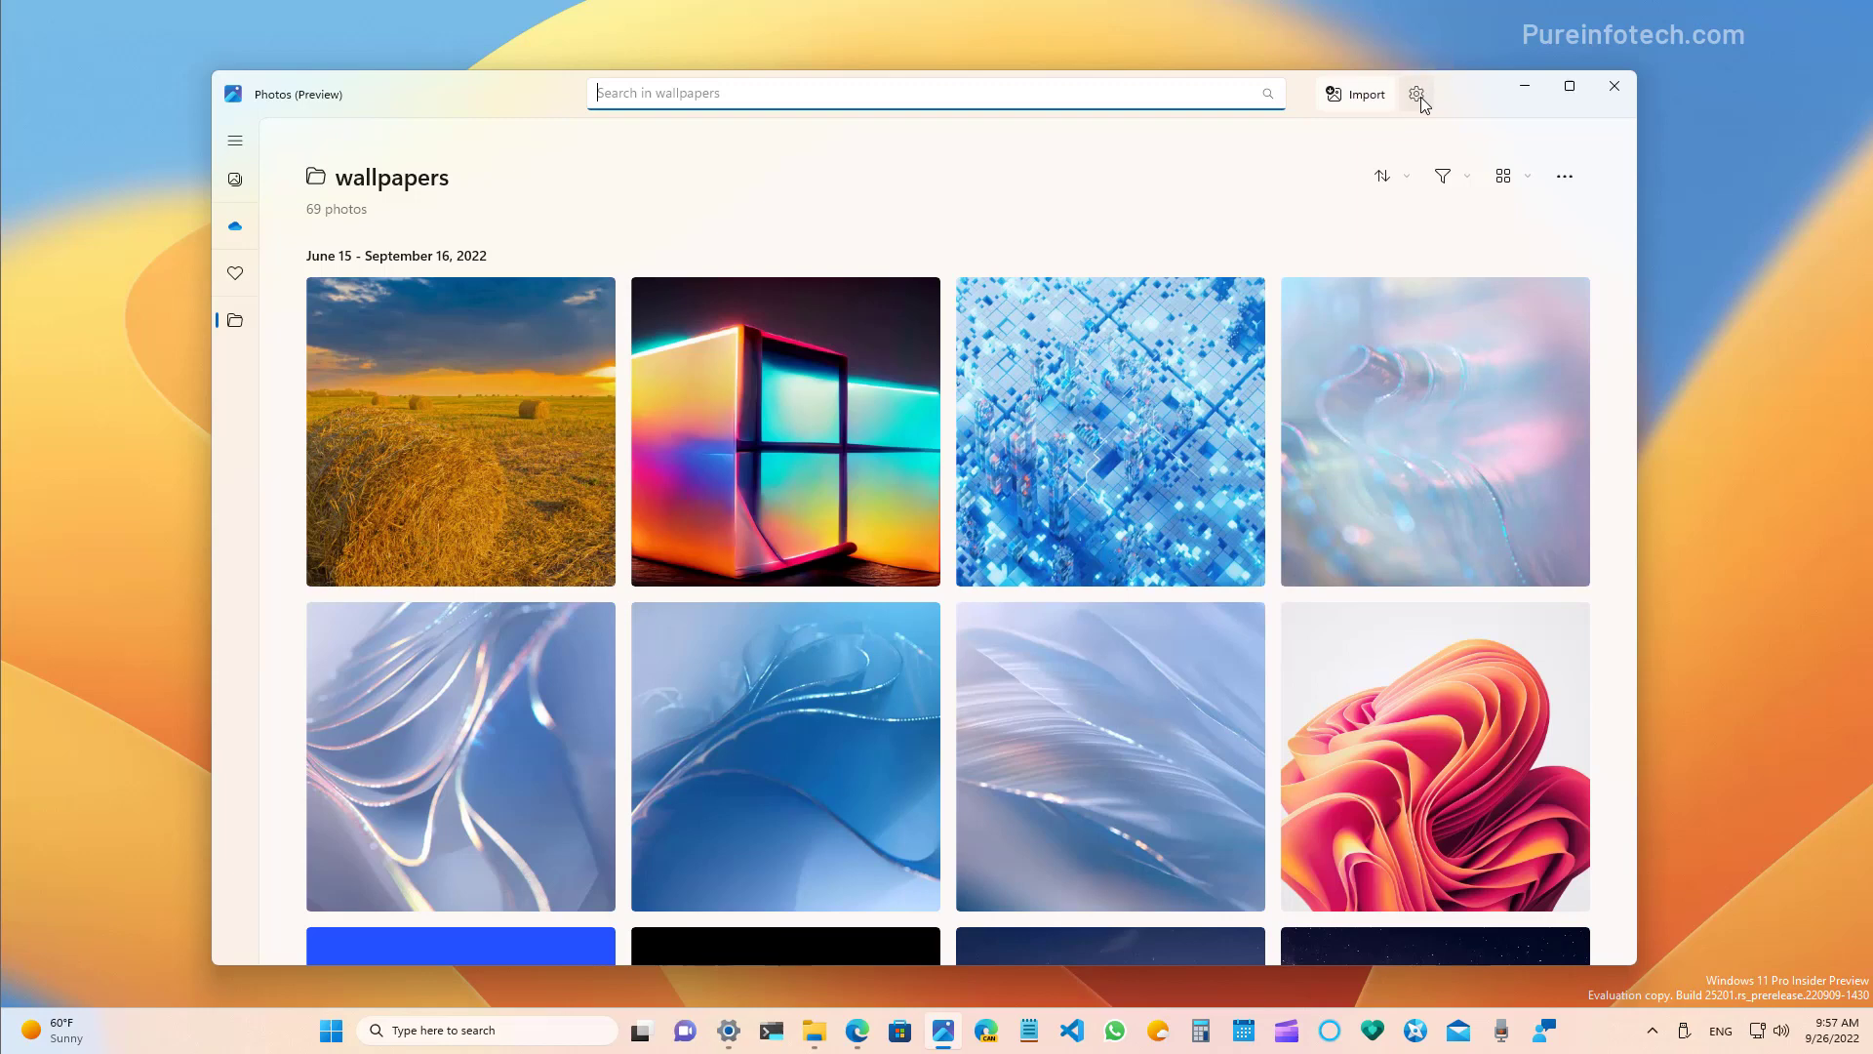
Browse the settings page, then expand the navigation pane again.
left_click(1417, 94)
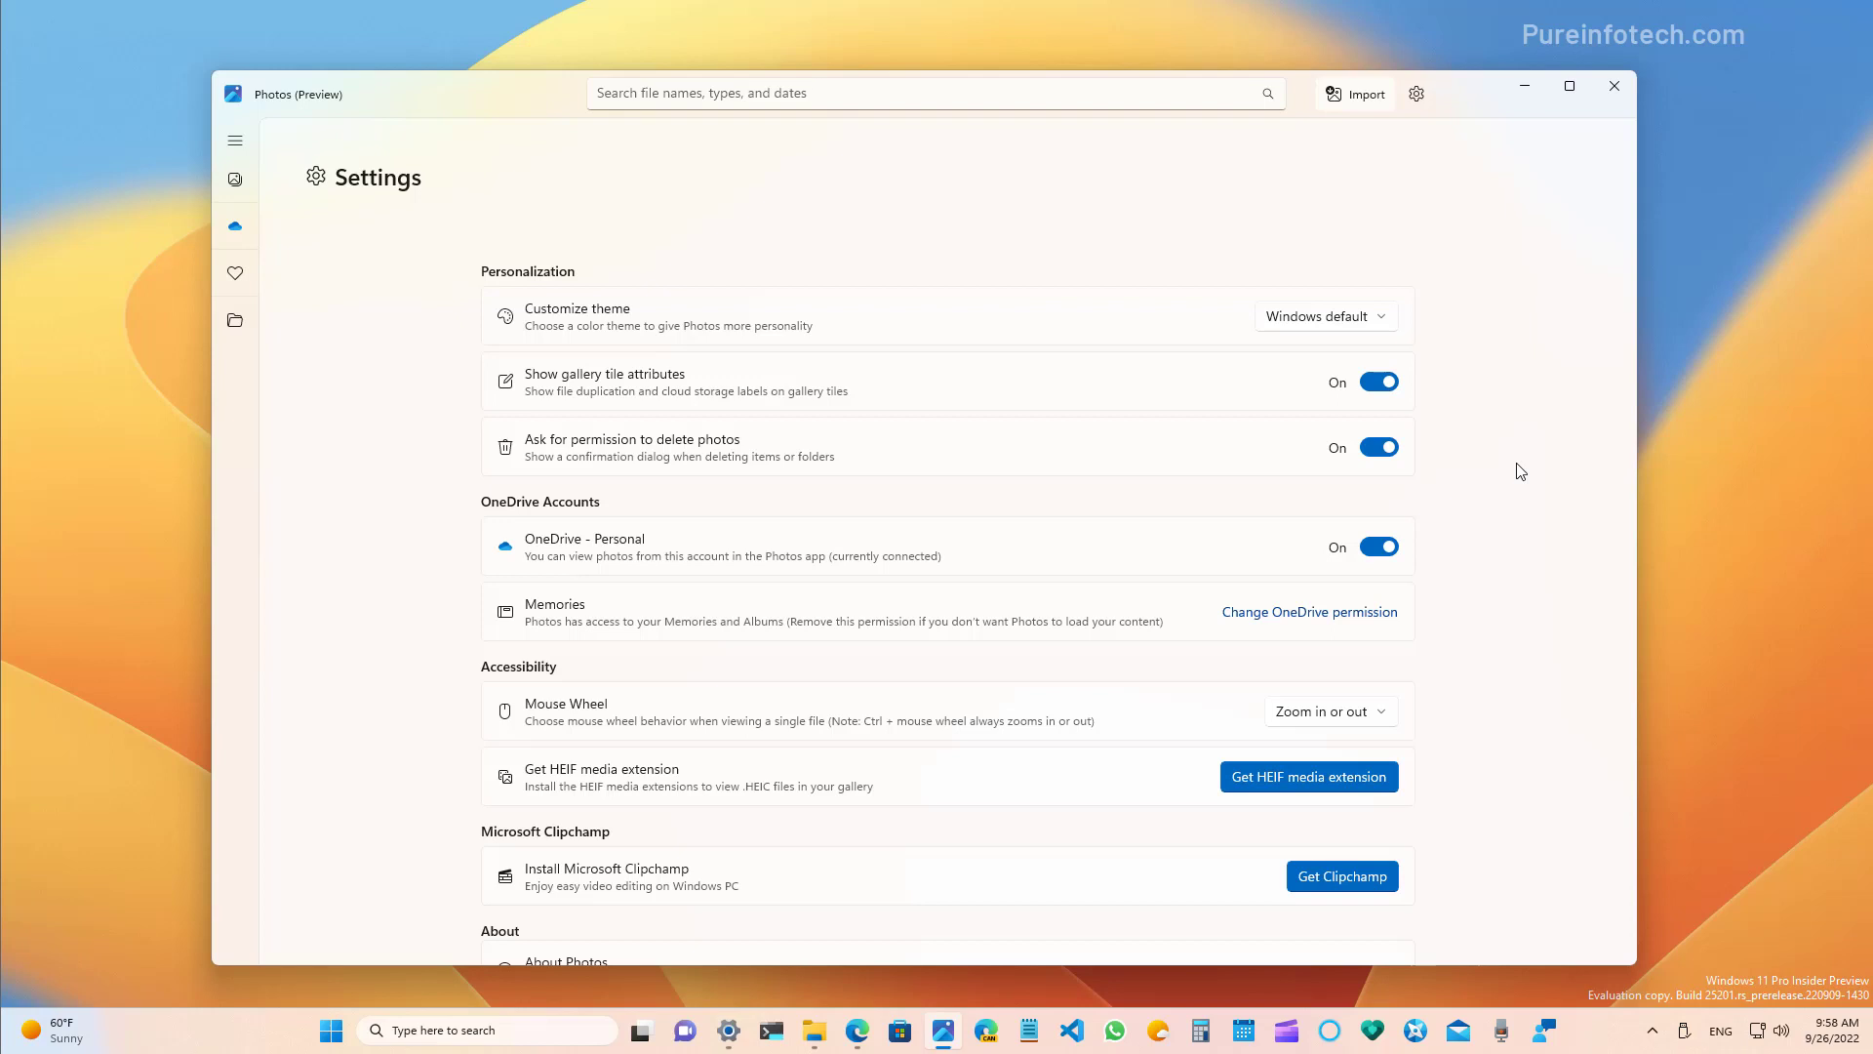
scroll("down", 3)
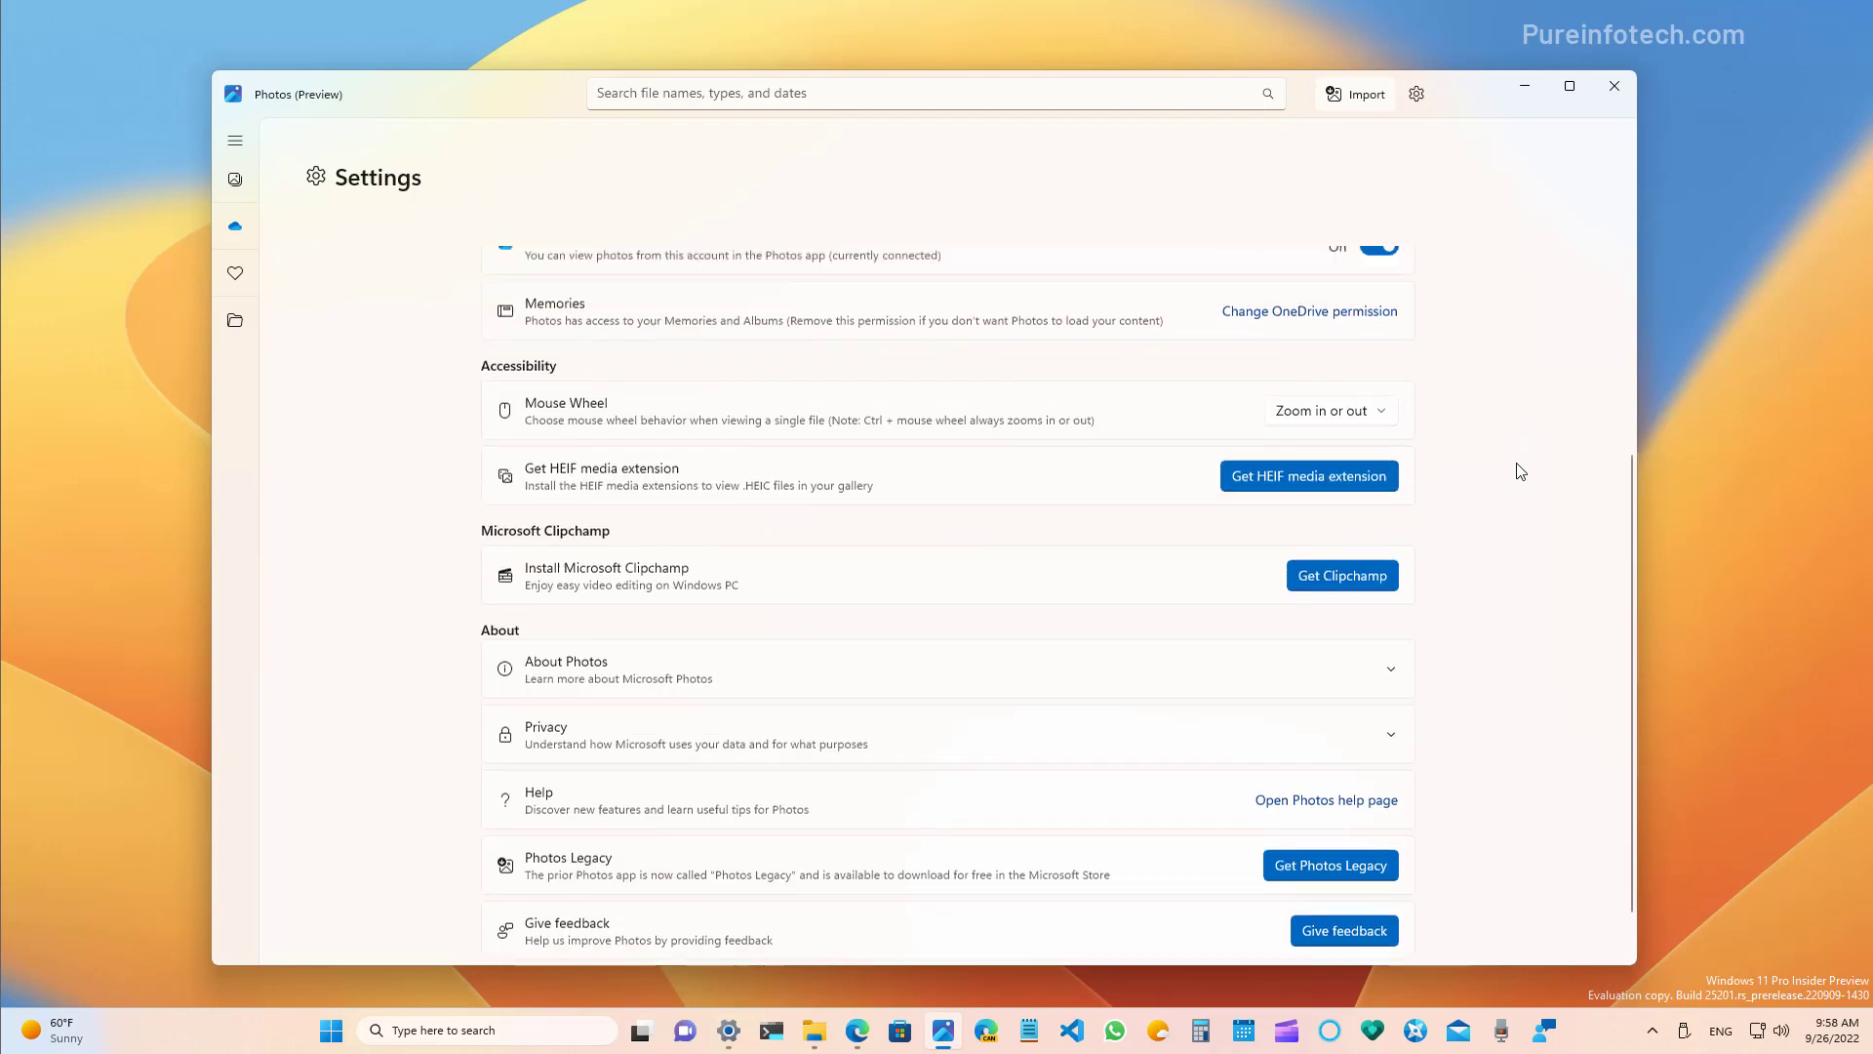
left_click(235, 140)
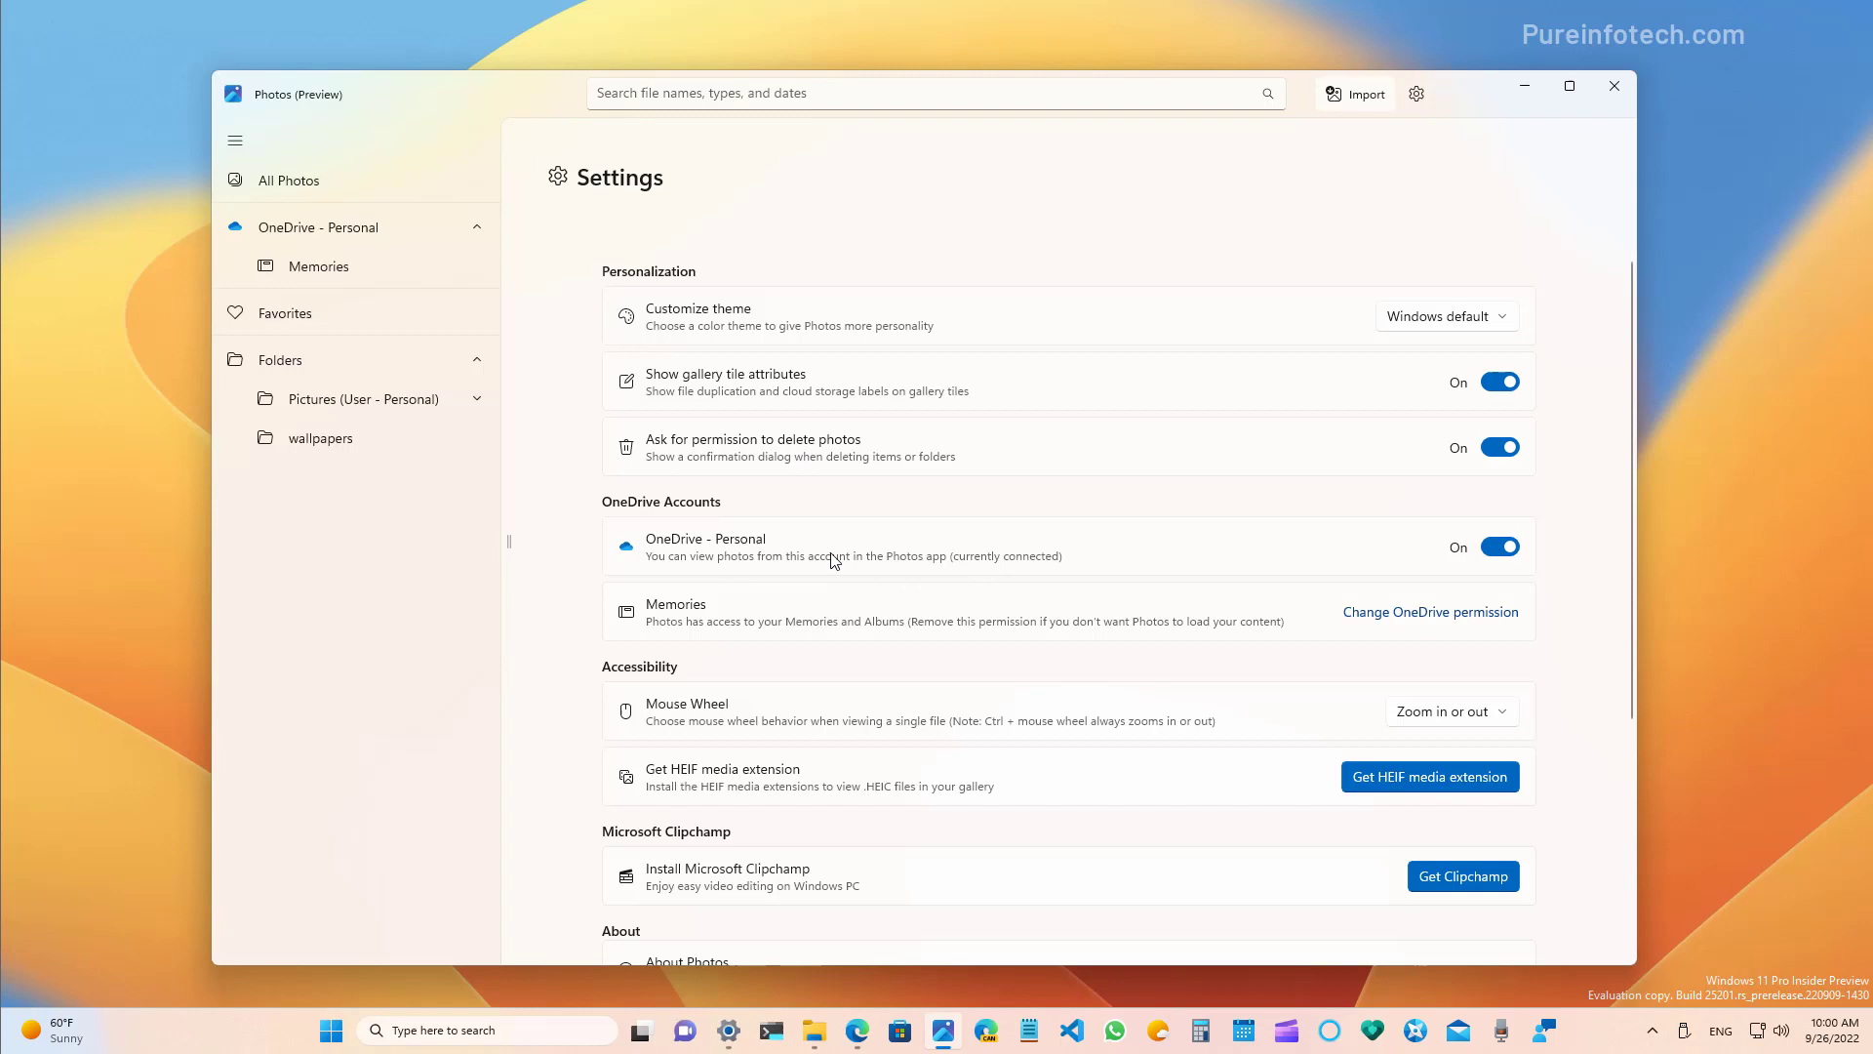
Pick a folder from the pane, start Add folder, and cancel it.
scroll("down", 3)
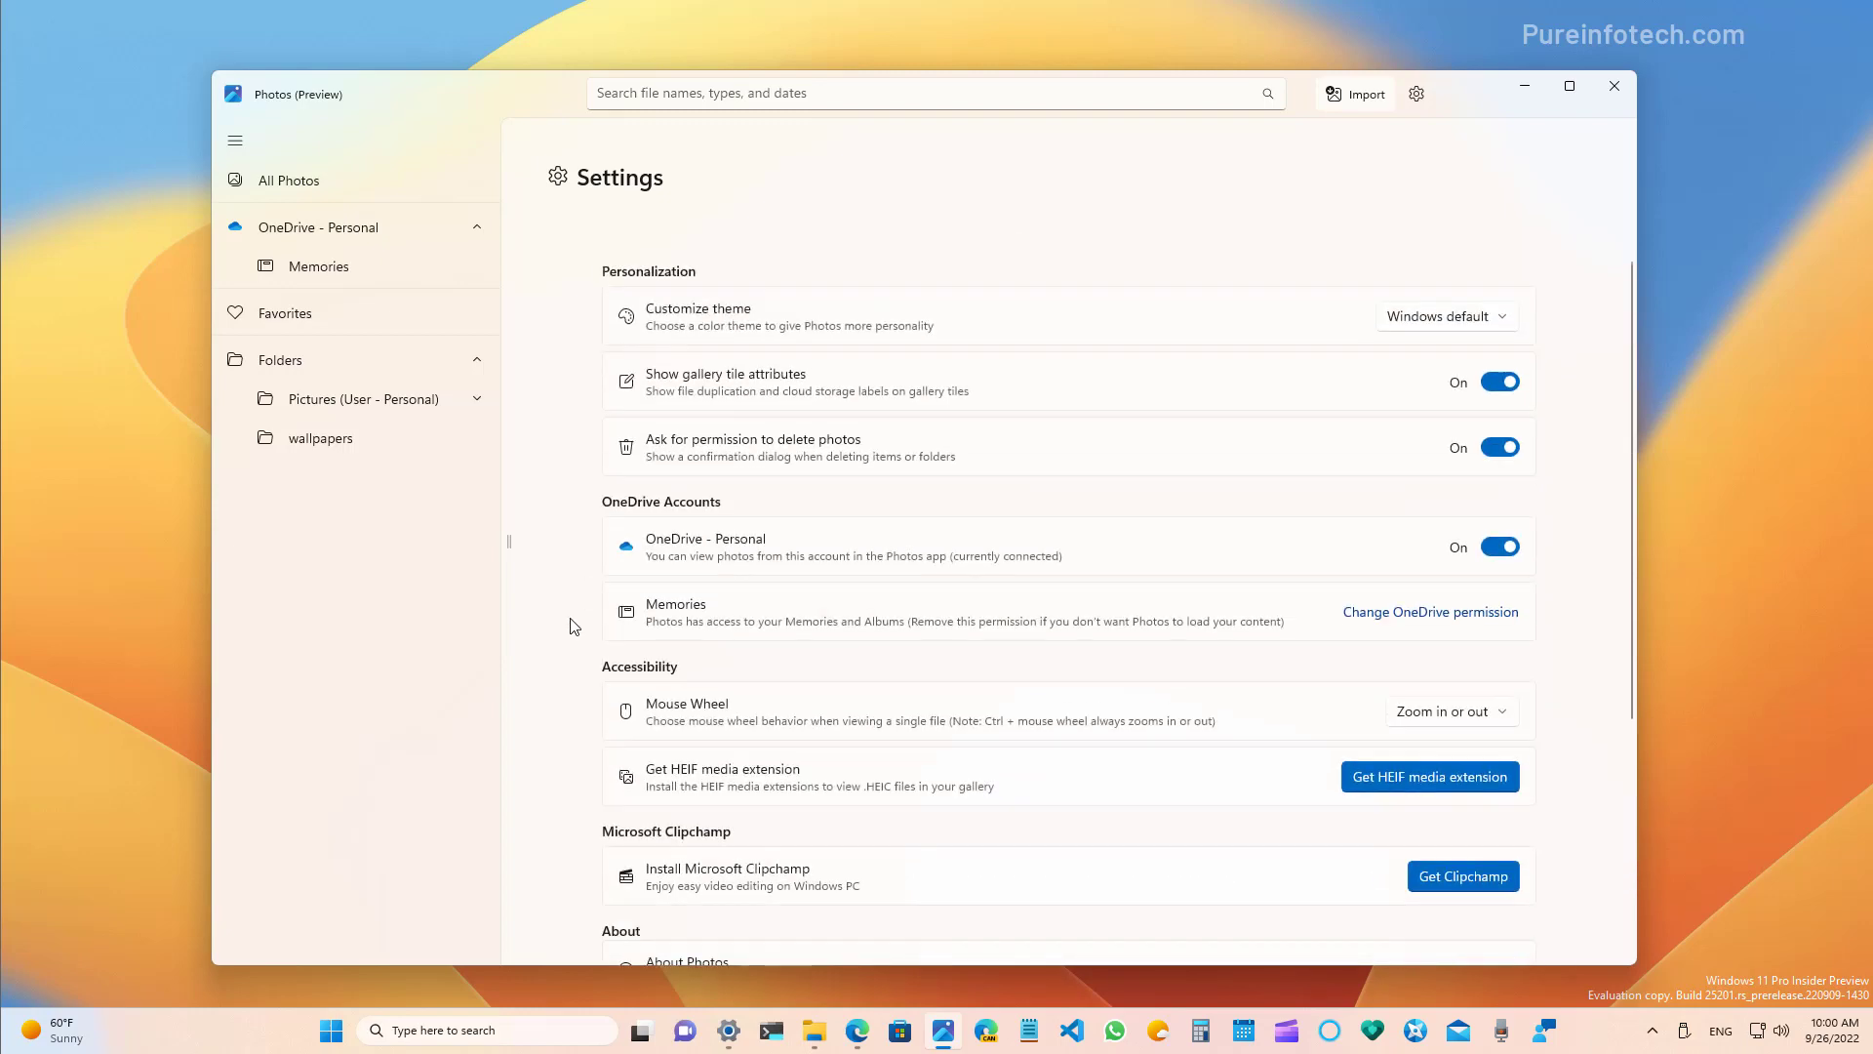
left_click(280, 360)
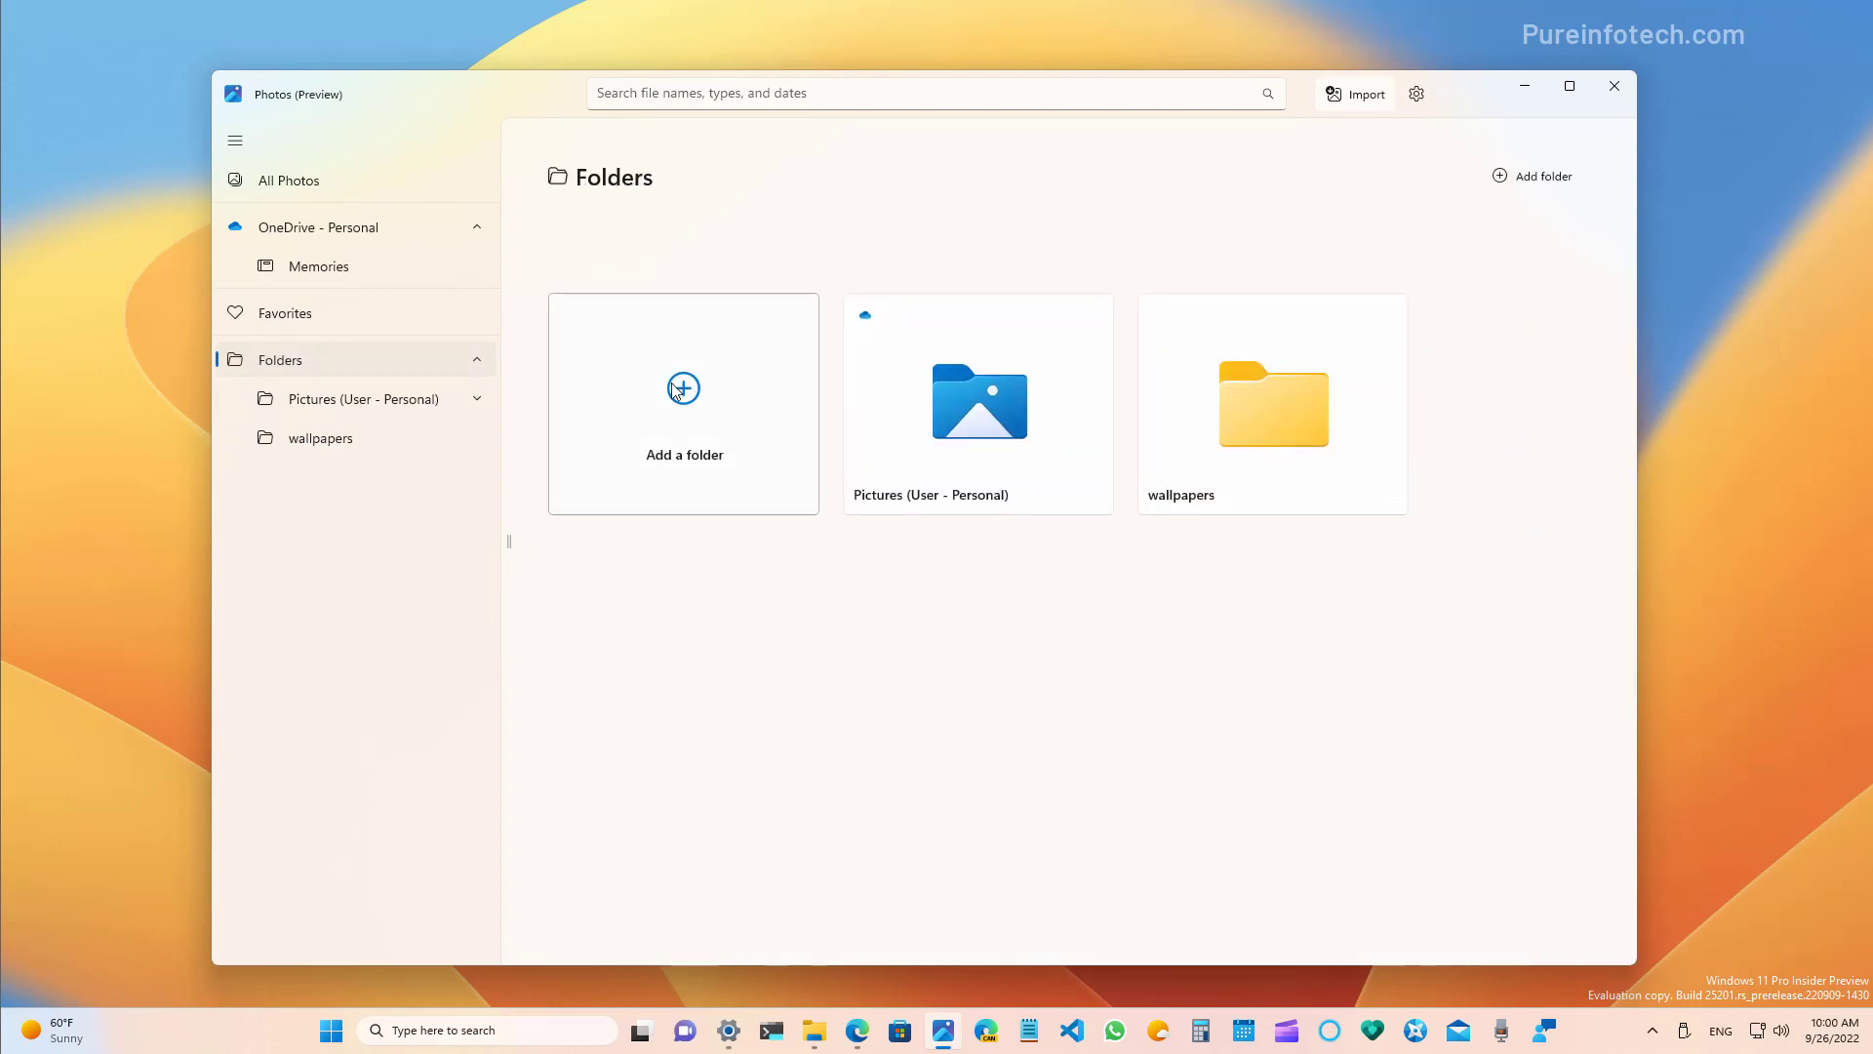
left_click(683, 402)
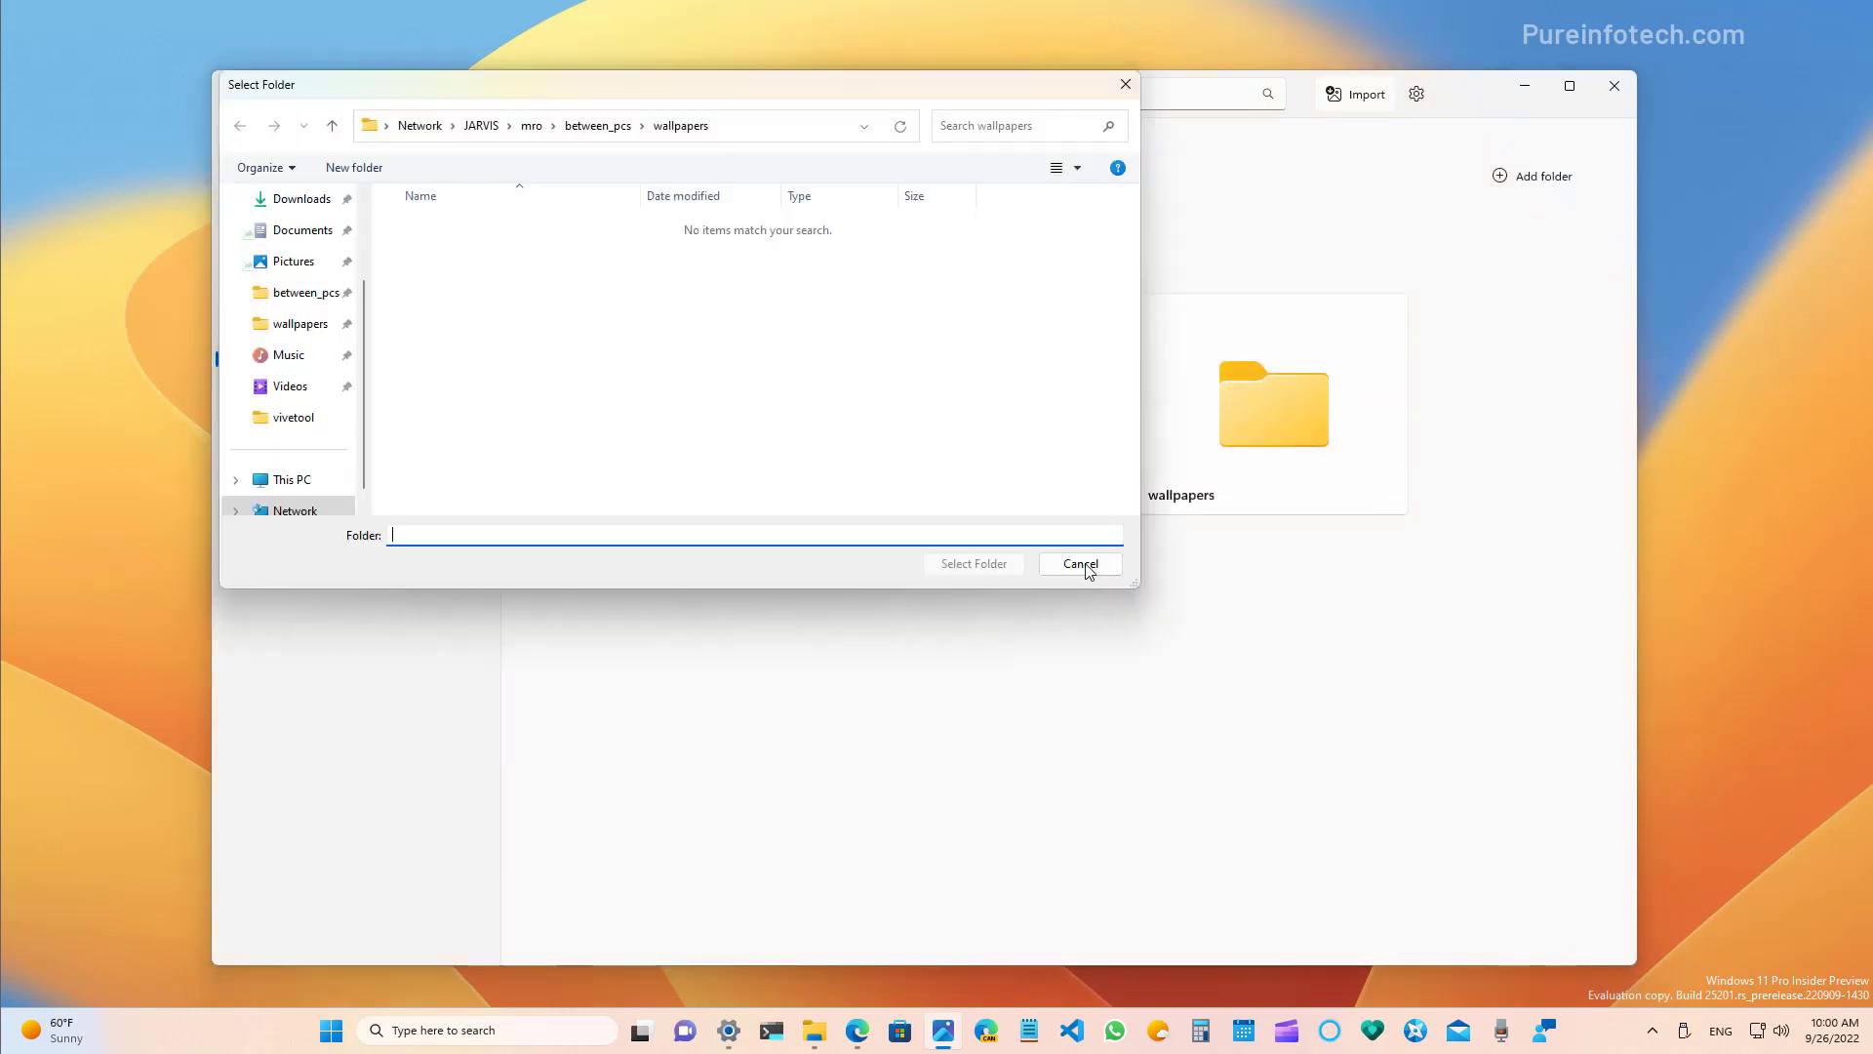
left_click(1077, 563)
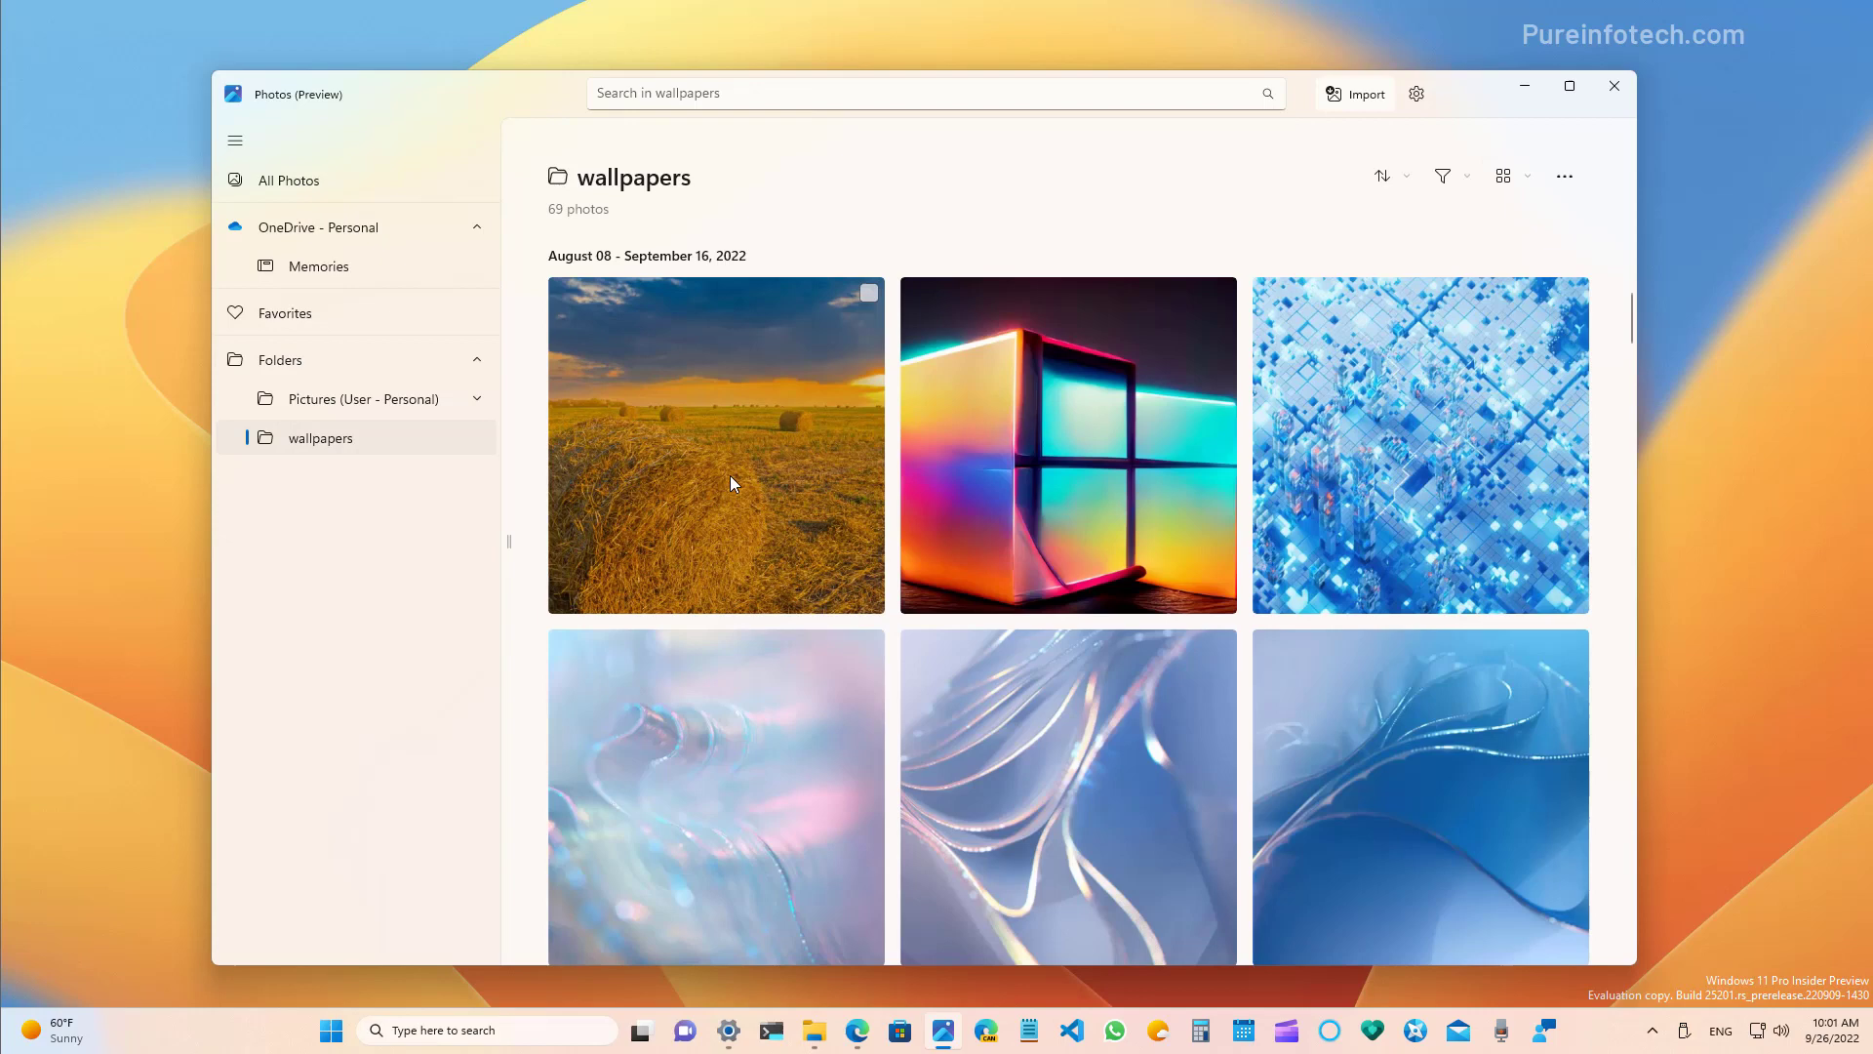
mouse_move(715, 478)
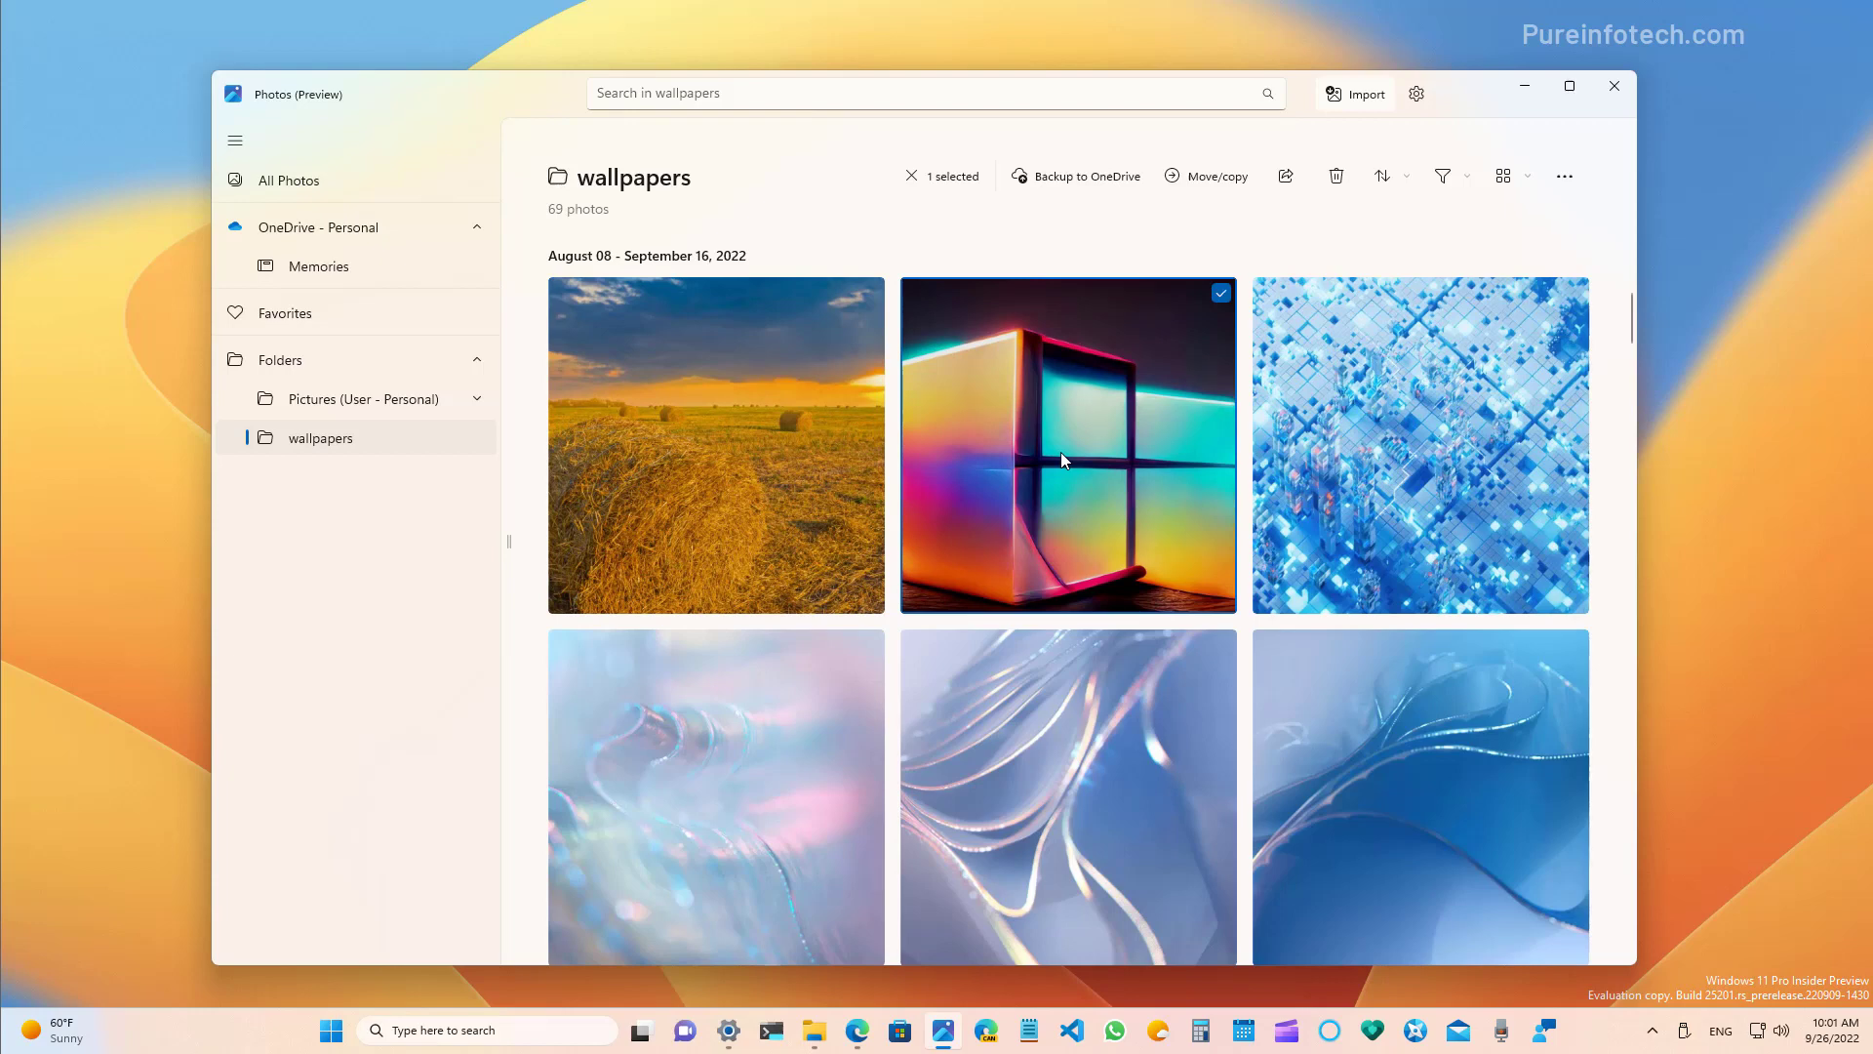
mouse_move(1064, 191)
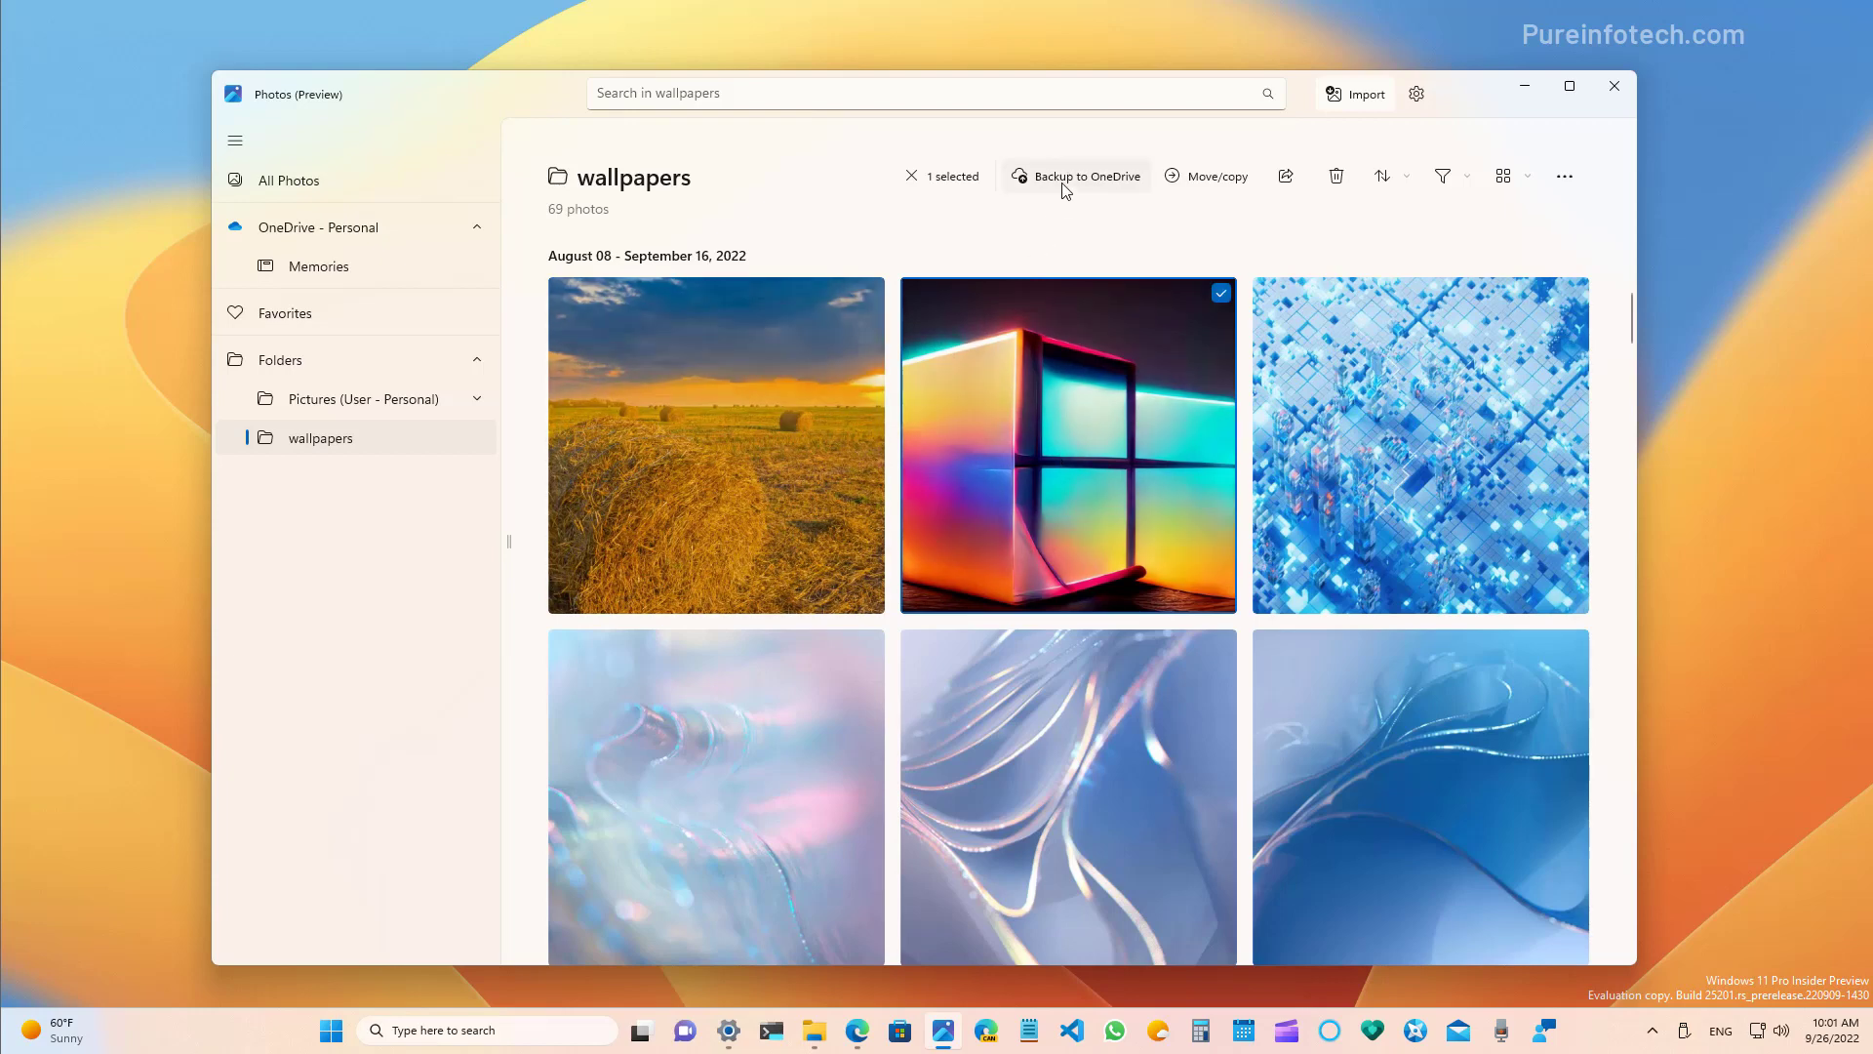
mouse_move(1217, 192)
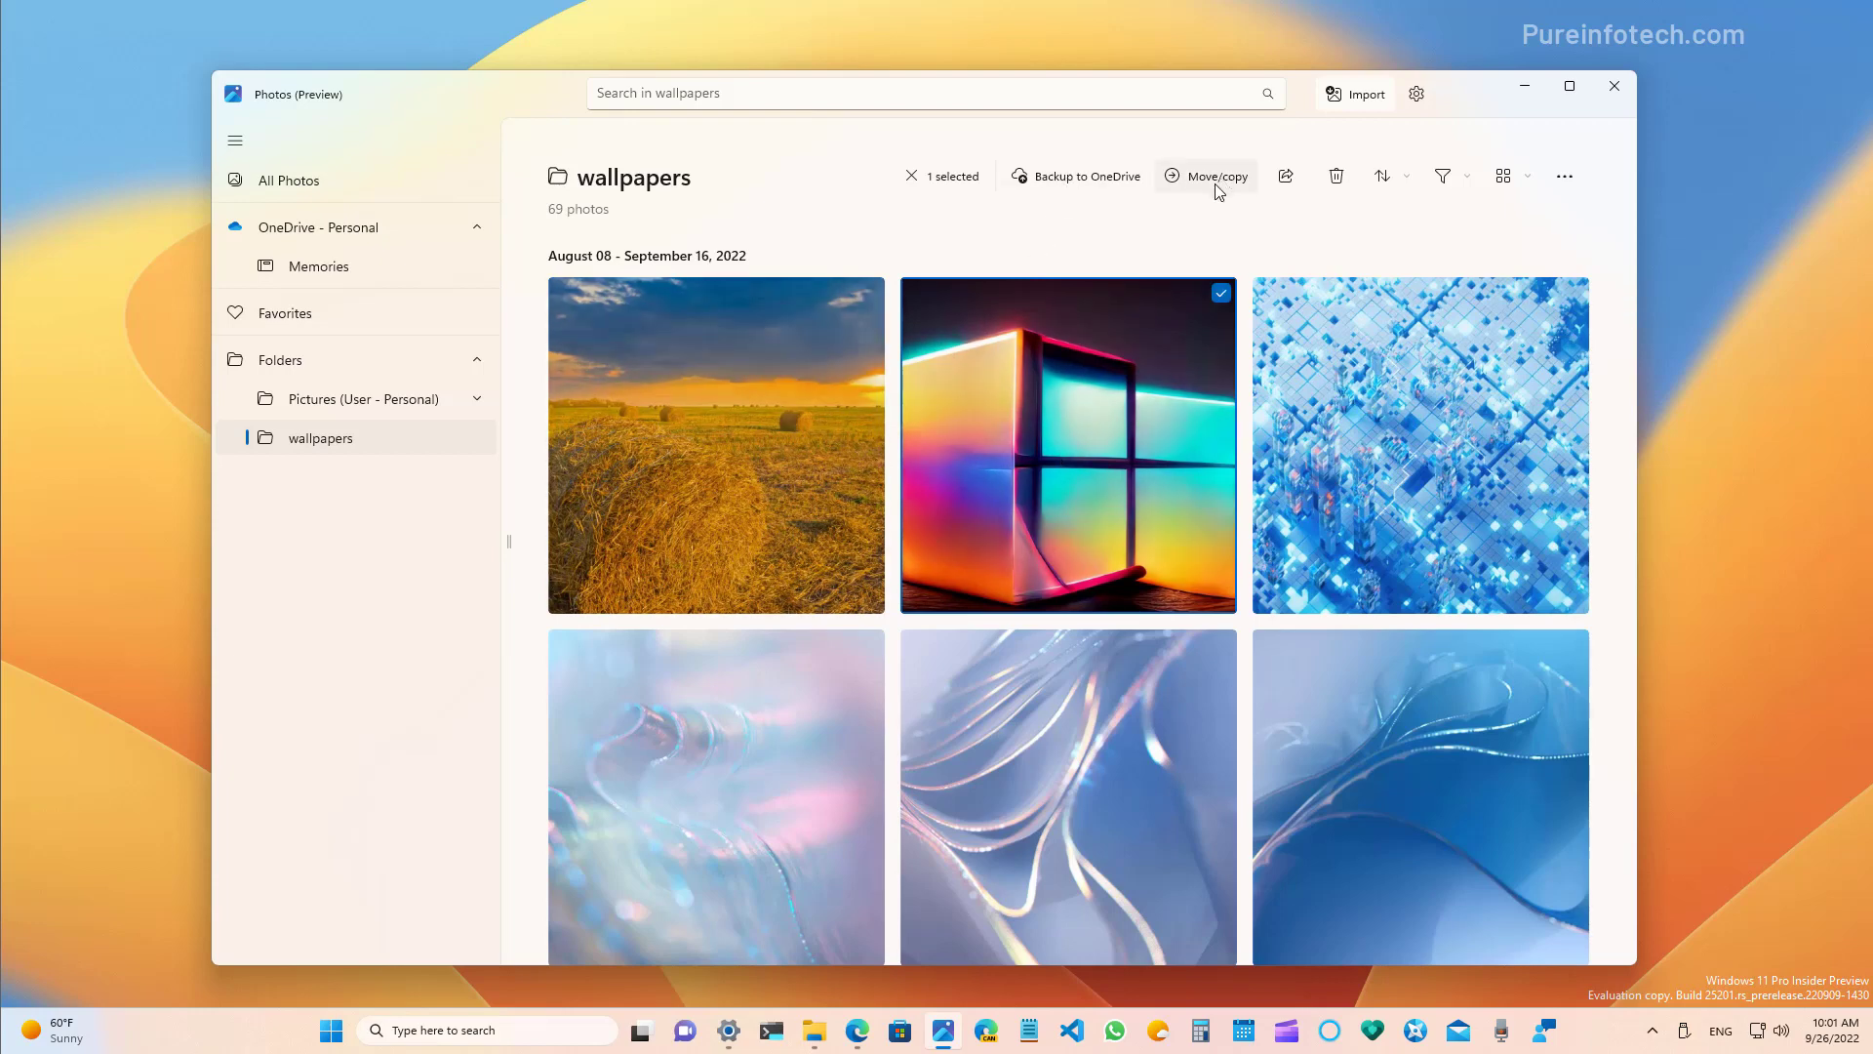
mouse_move(1285, 176)
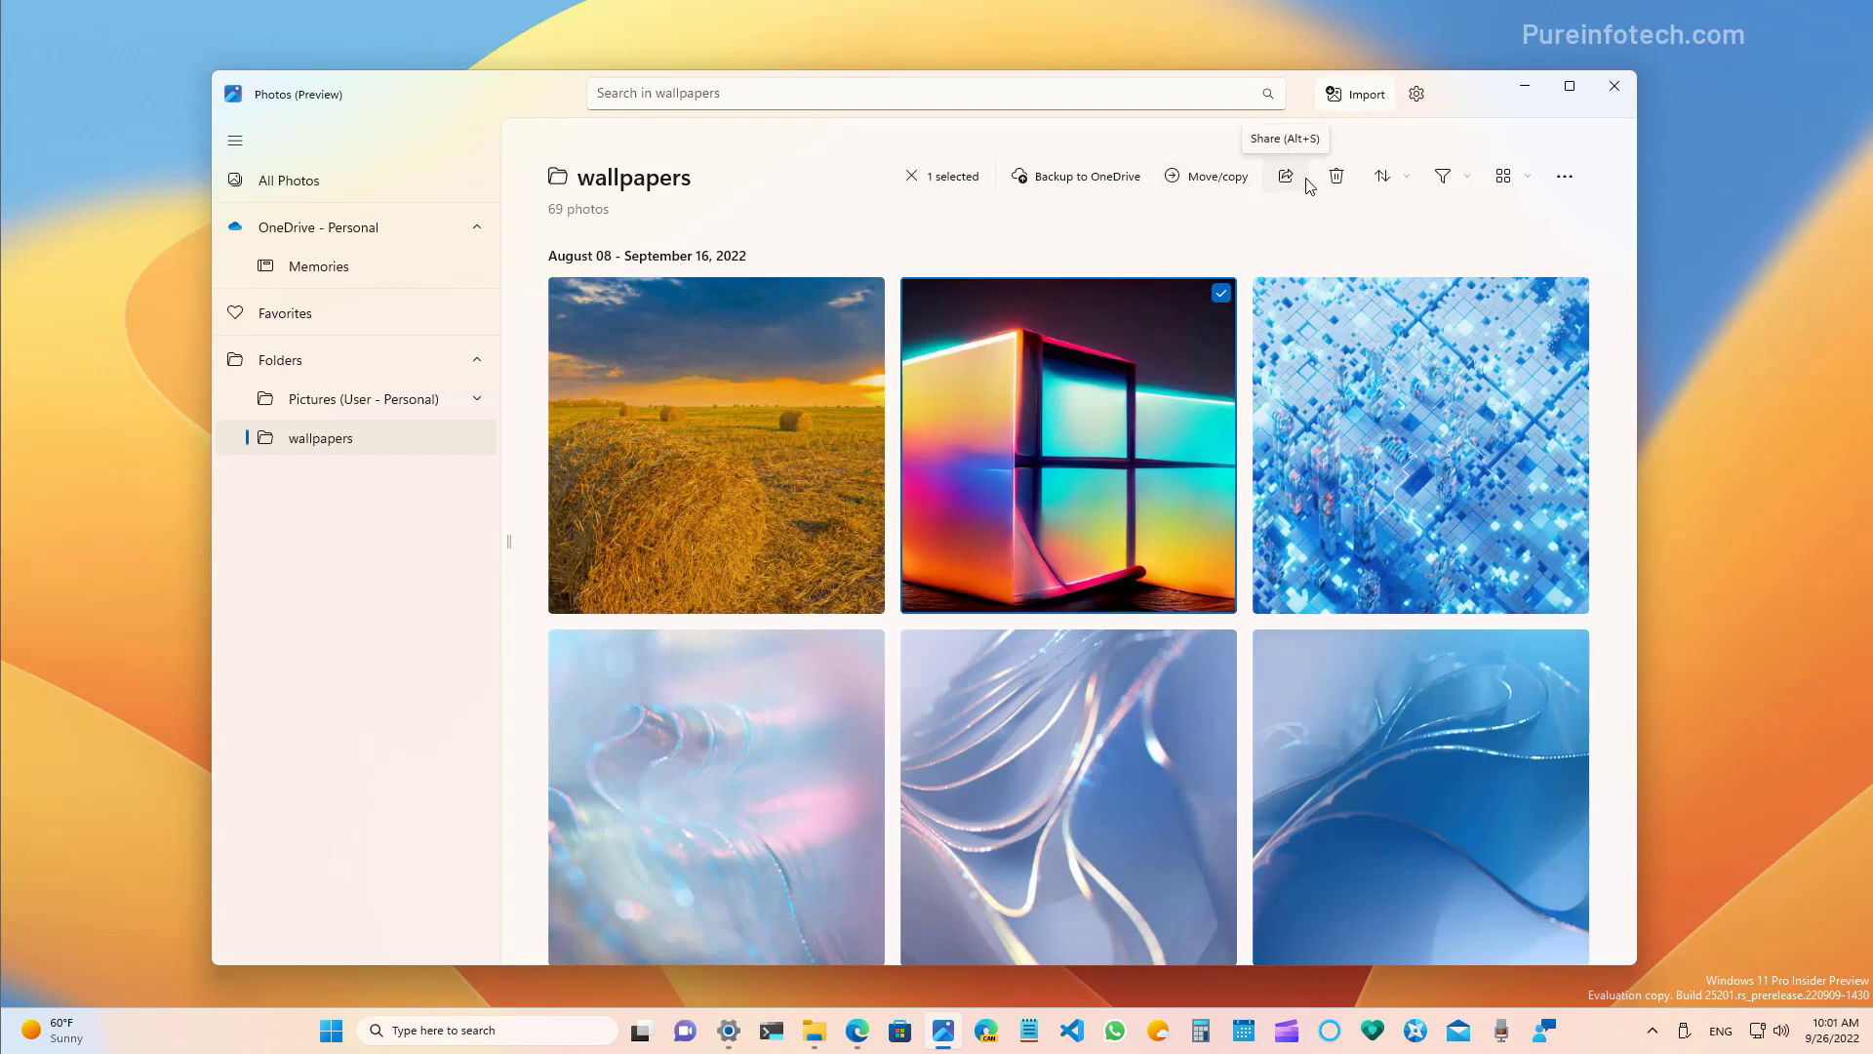
mouse_move(1335, 179)
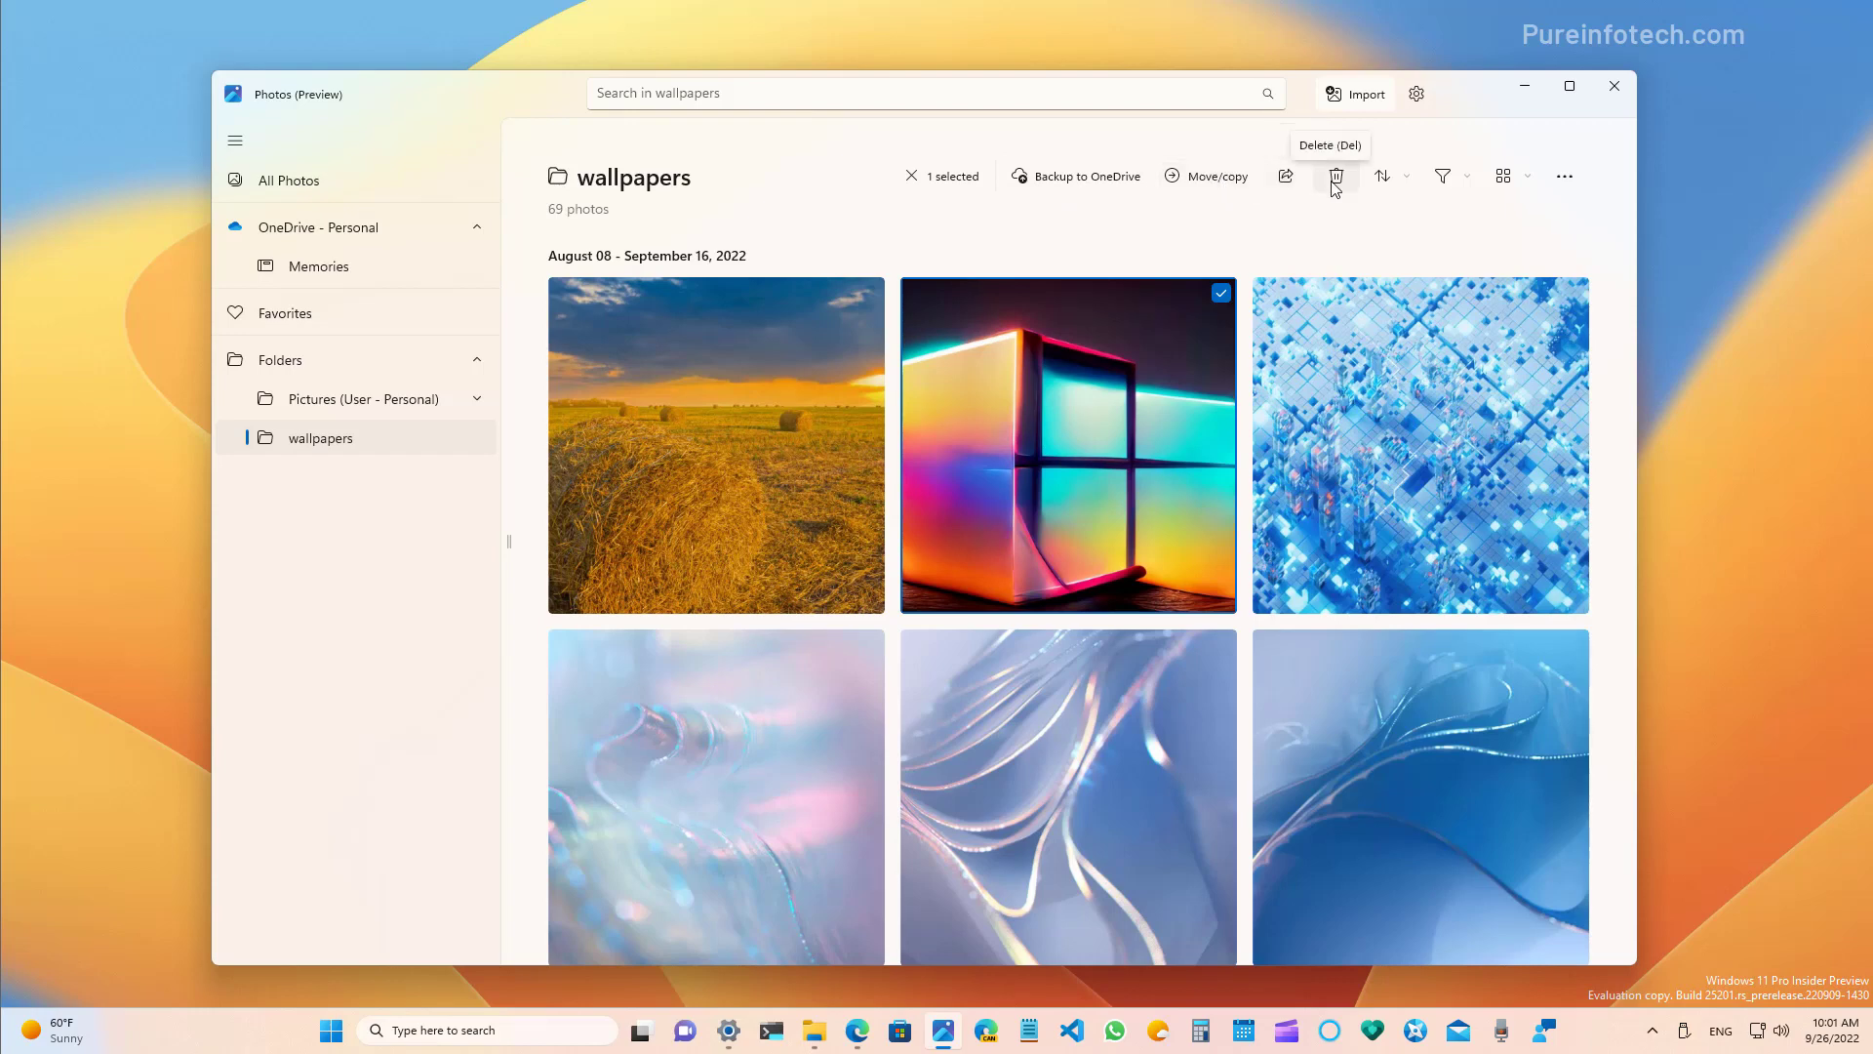
mouse_move(929, 187)
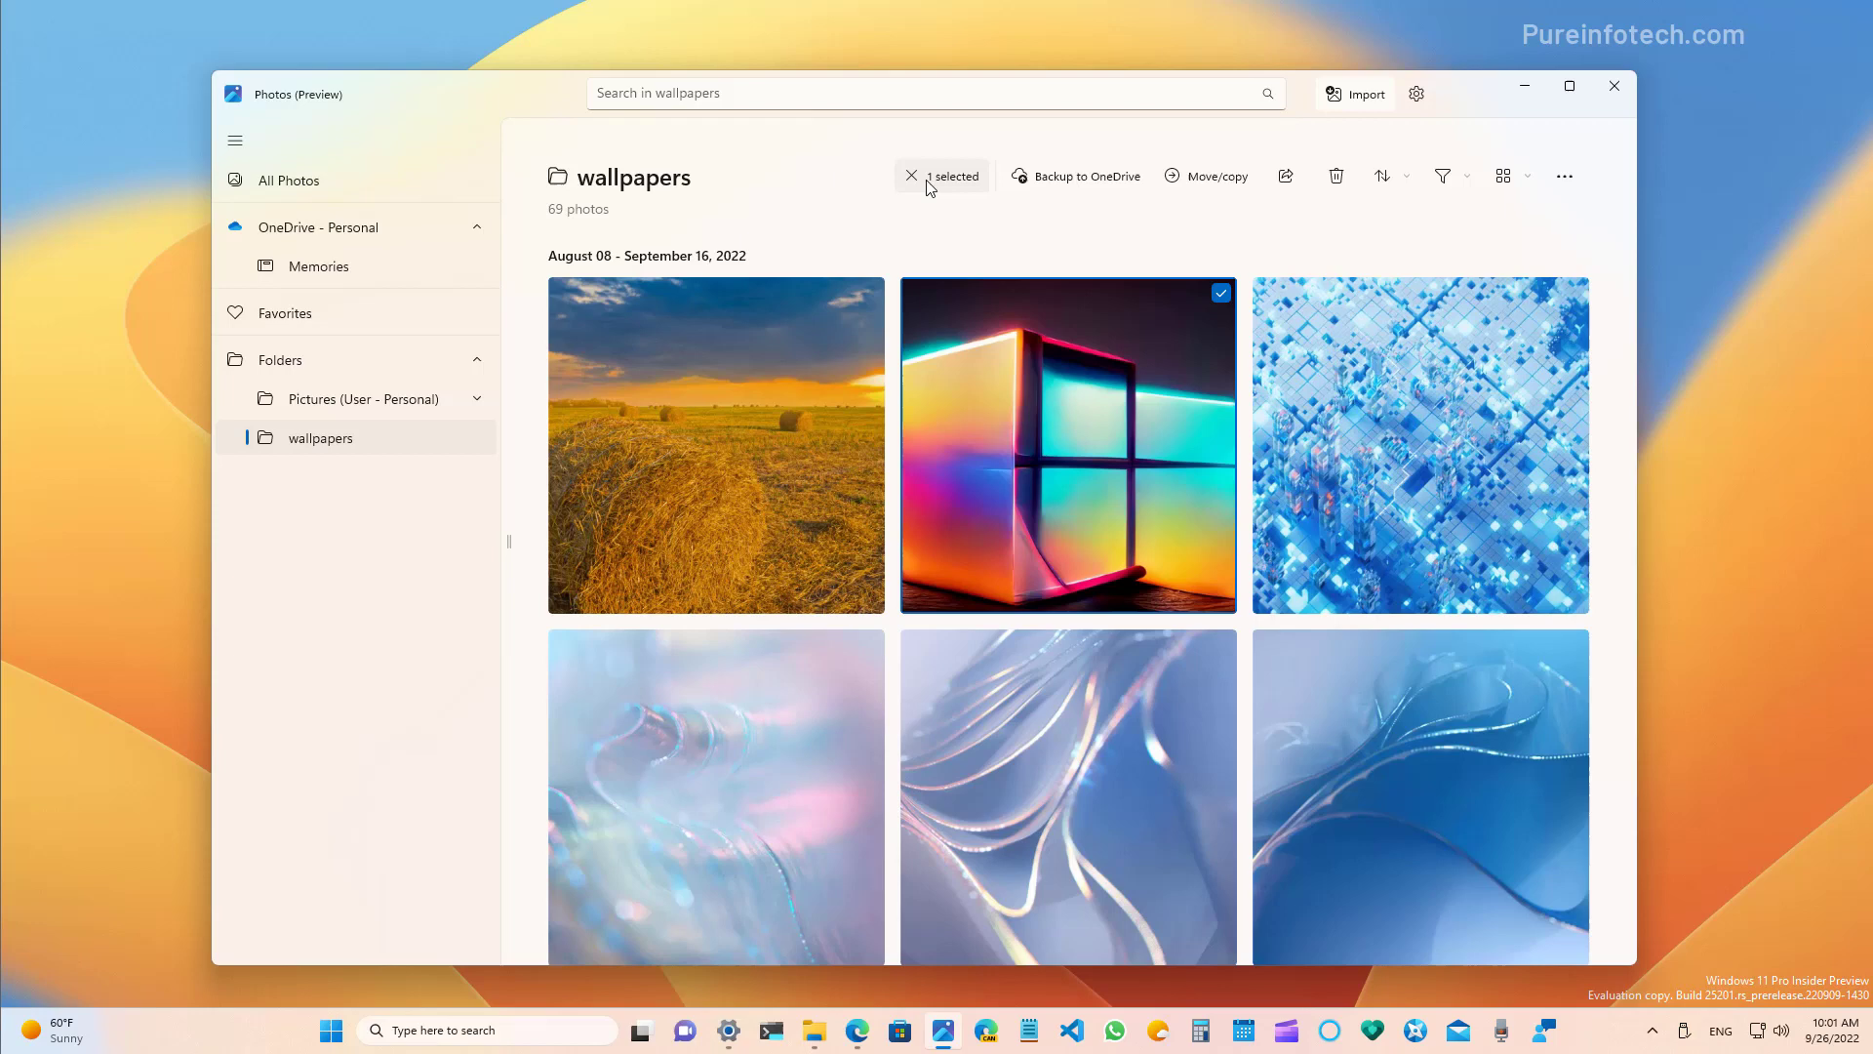
Clear the current selection and select the pale blue ribbon wallpaper.
left_click(911, 176)
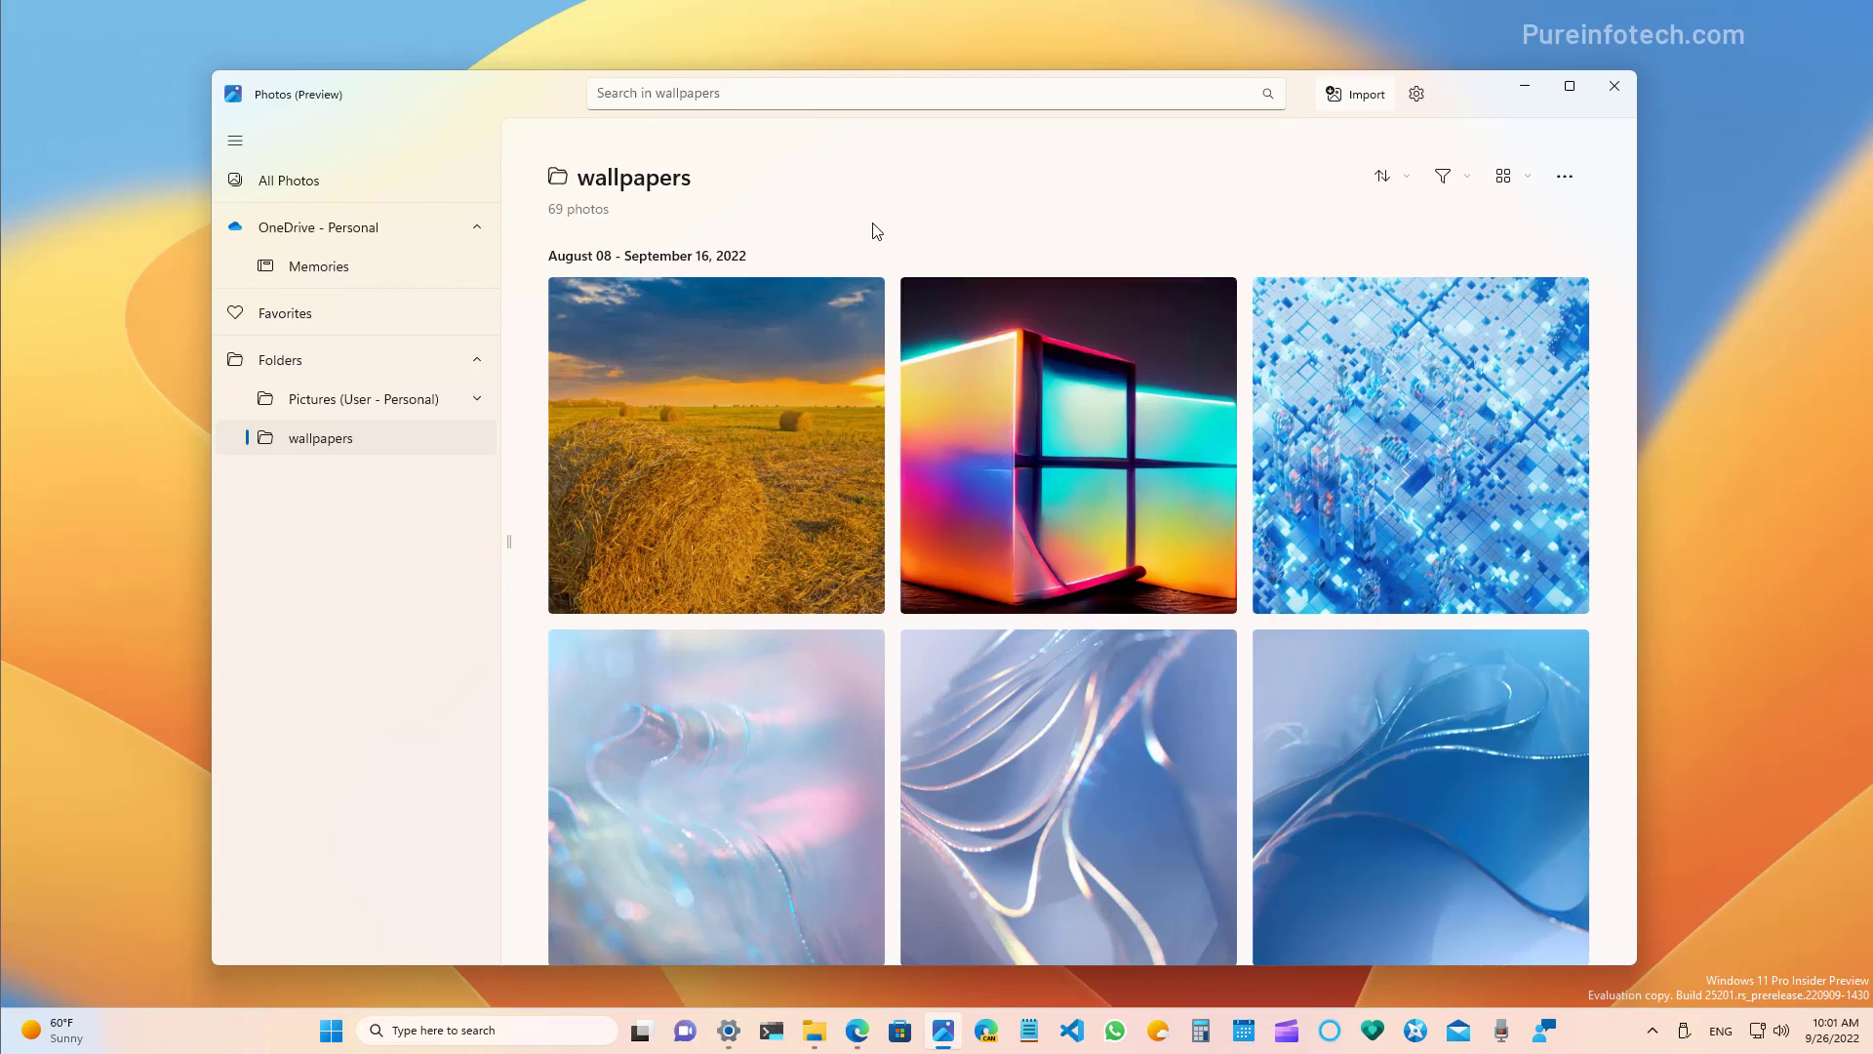
mouse_move(916, 217)
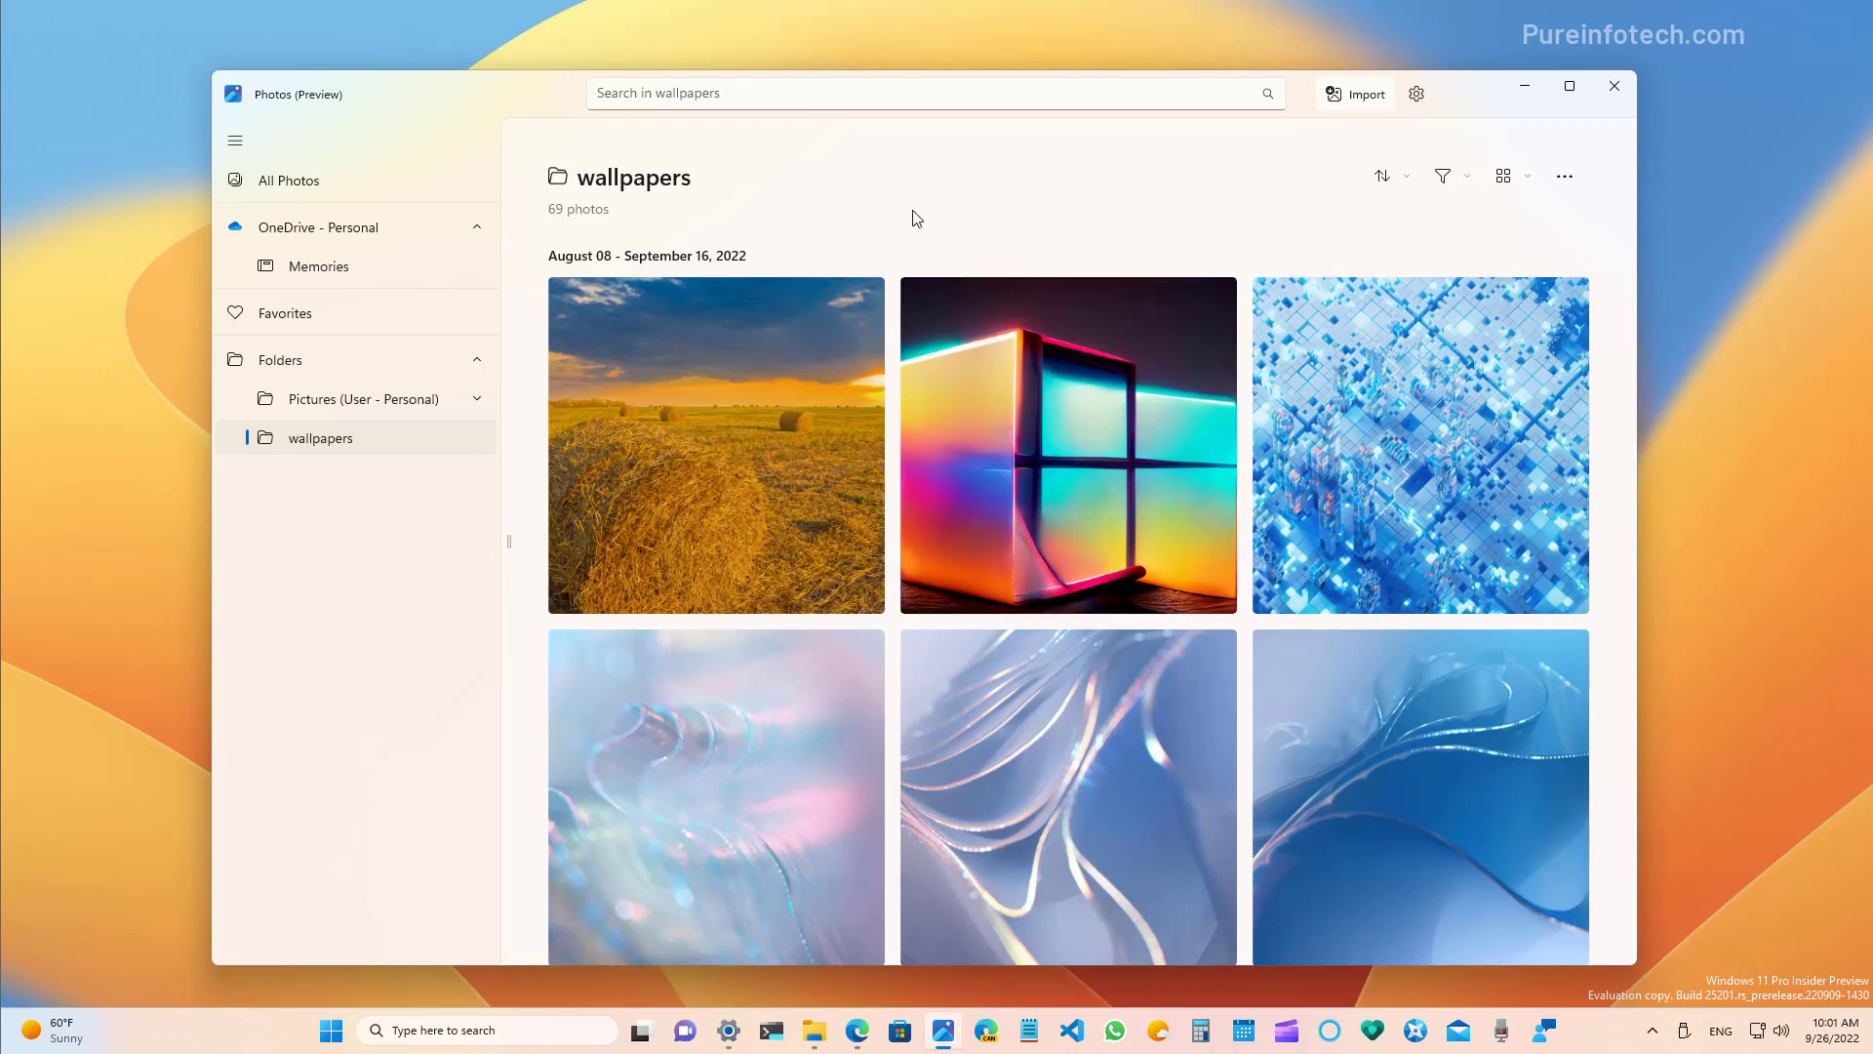
left_click(1066, 794)
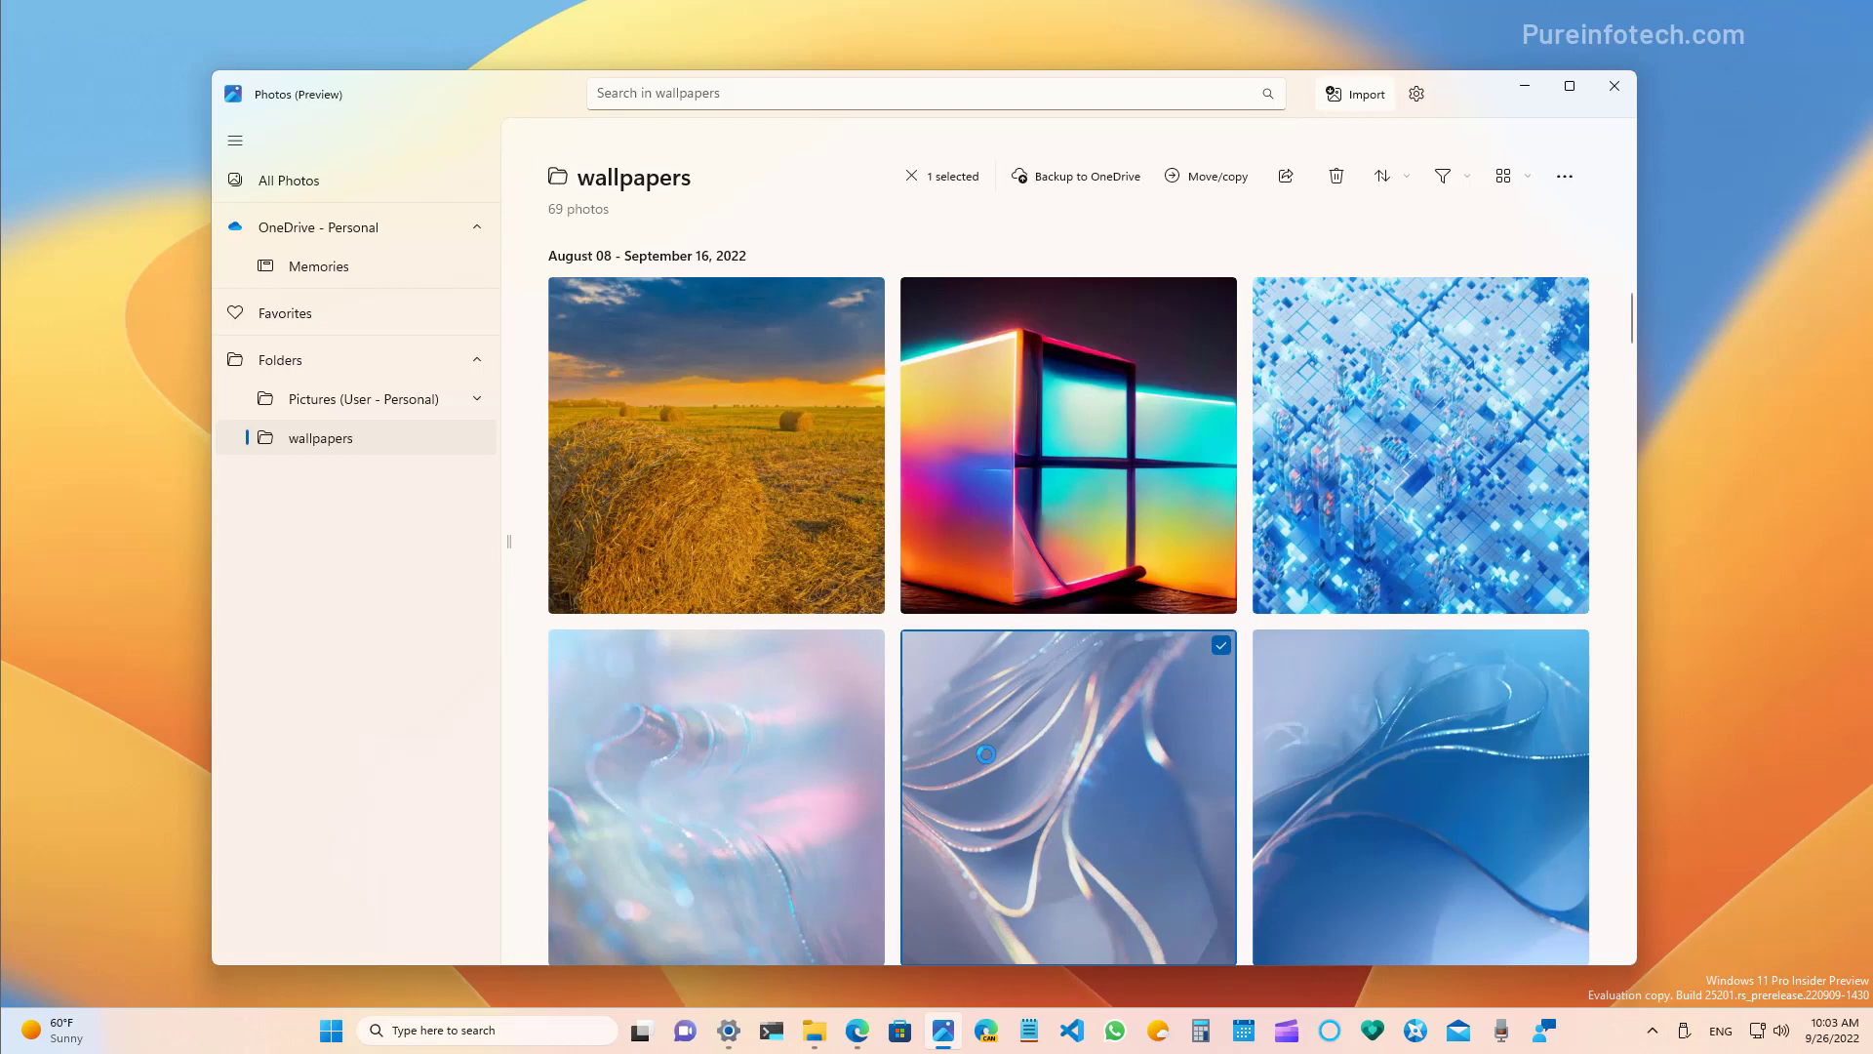
double_click(1066, 794)
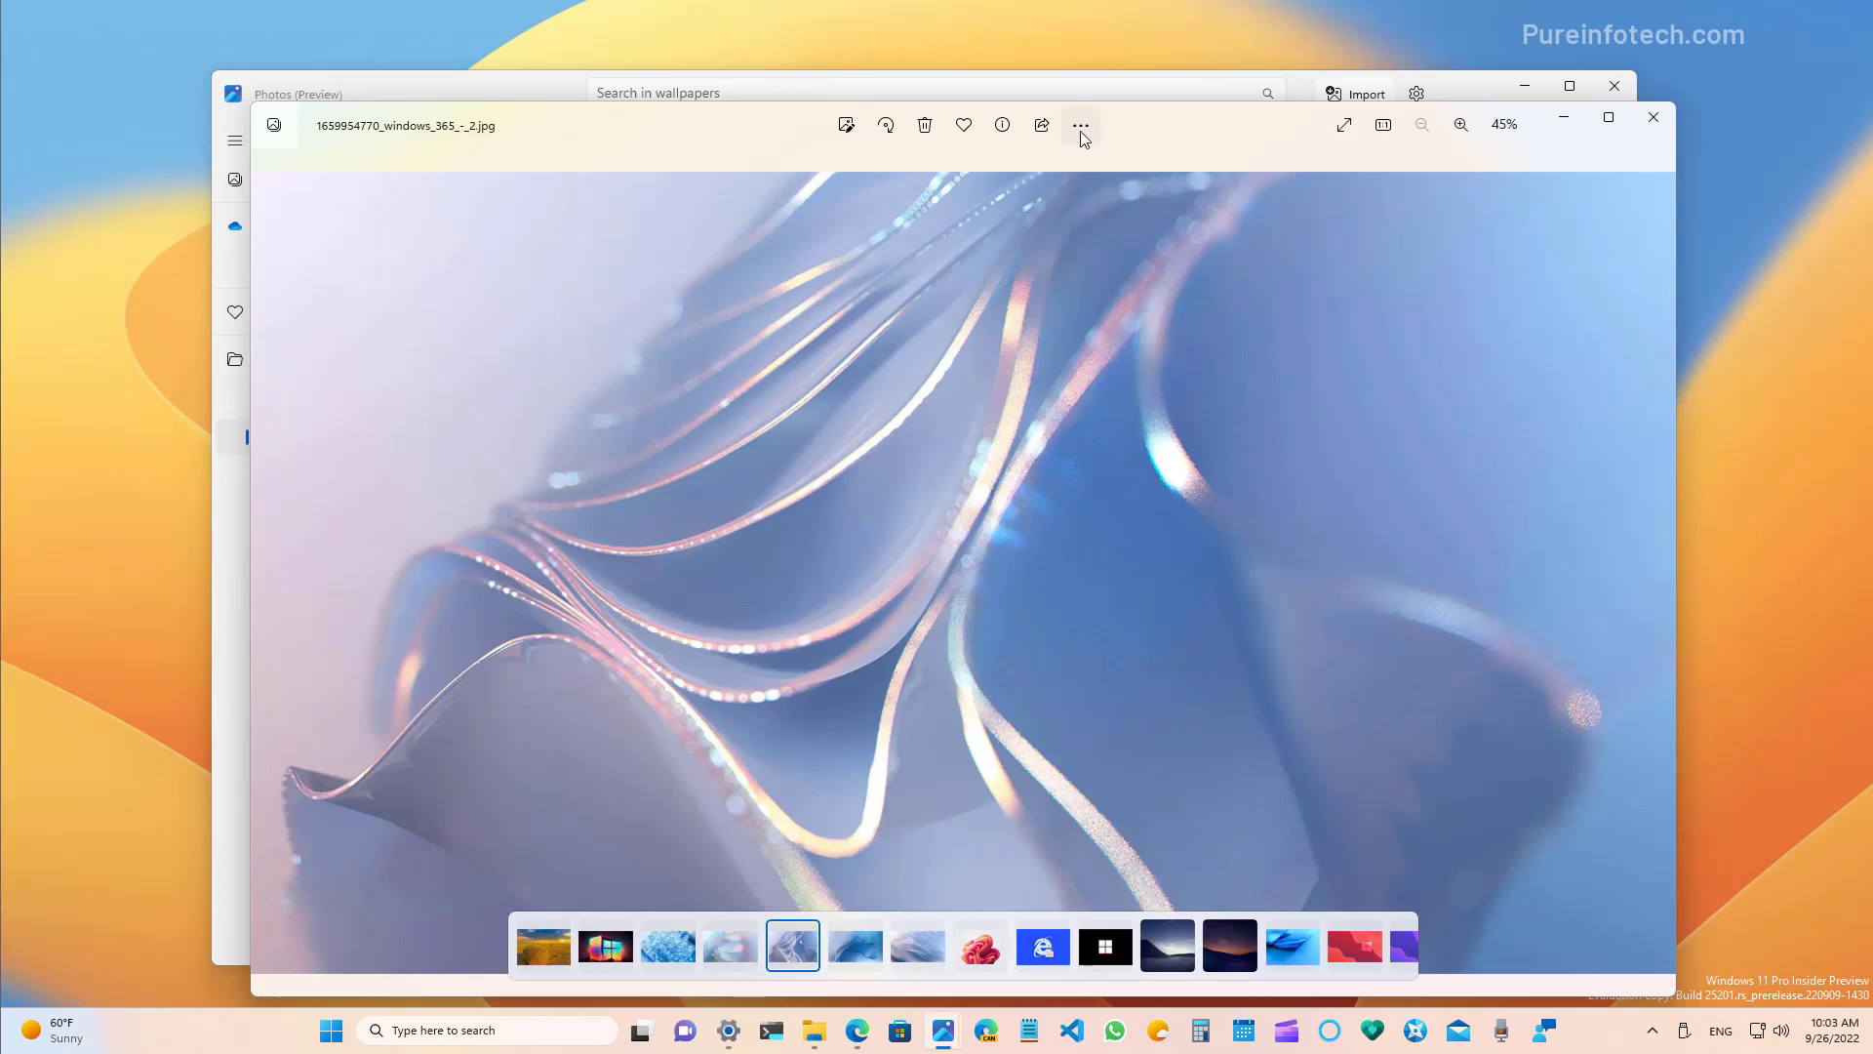
left_click(1079, 124)
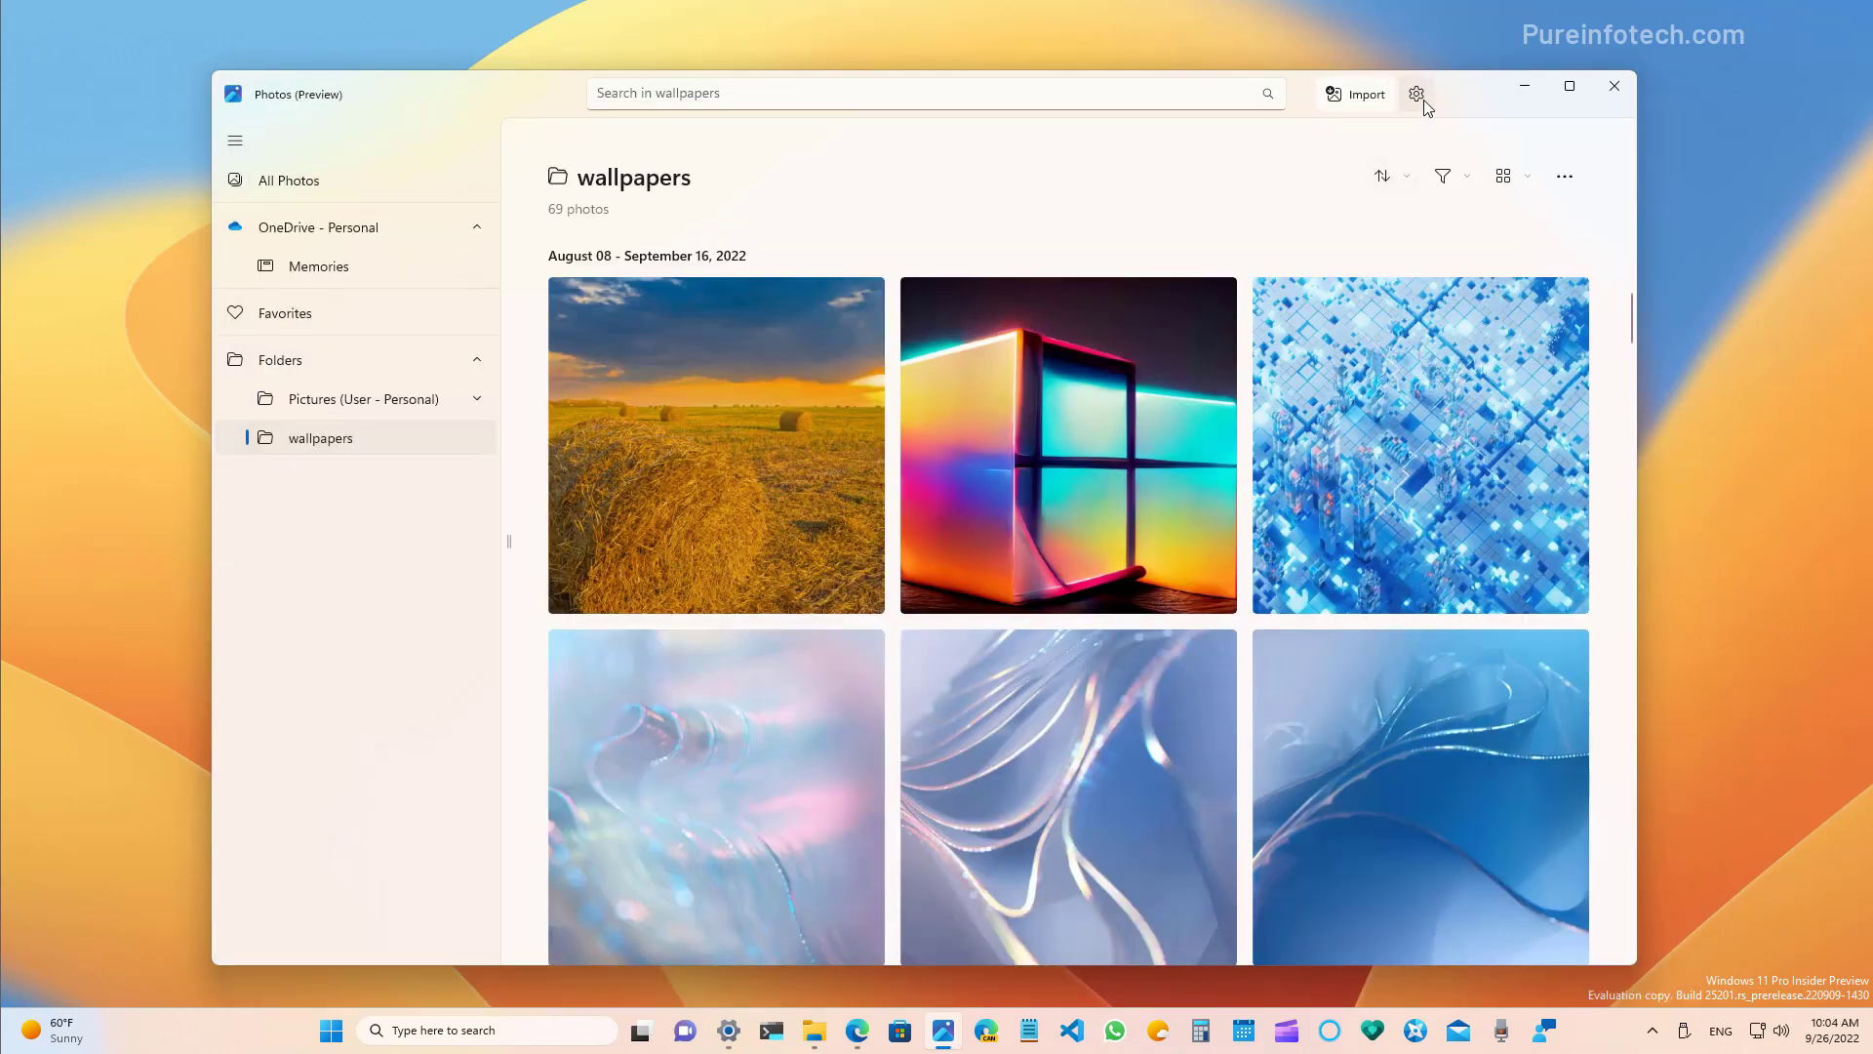
Browse the settings, then set the gallery to small thumbnails, seven per row.
left_click(1416, 94)
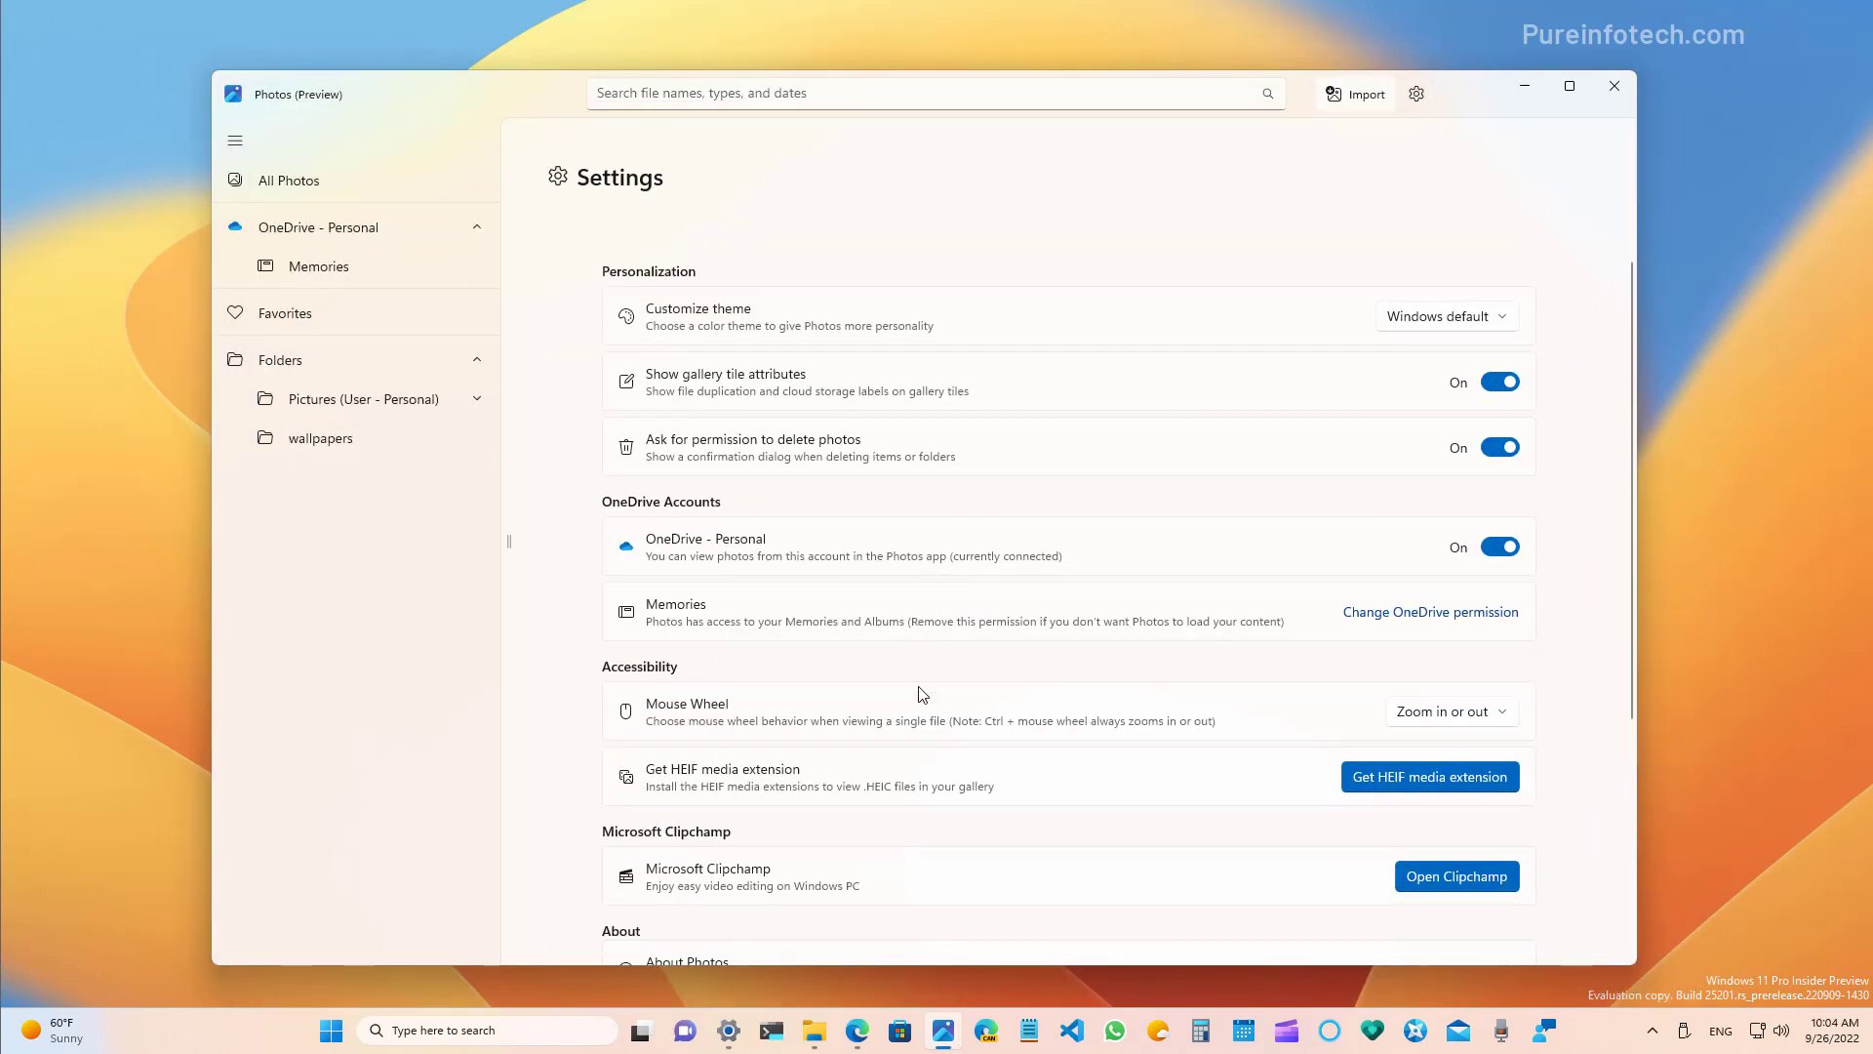
scroll("down", 3)
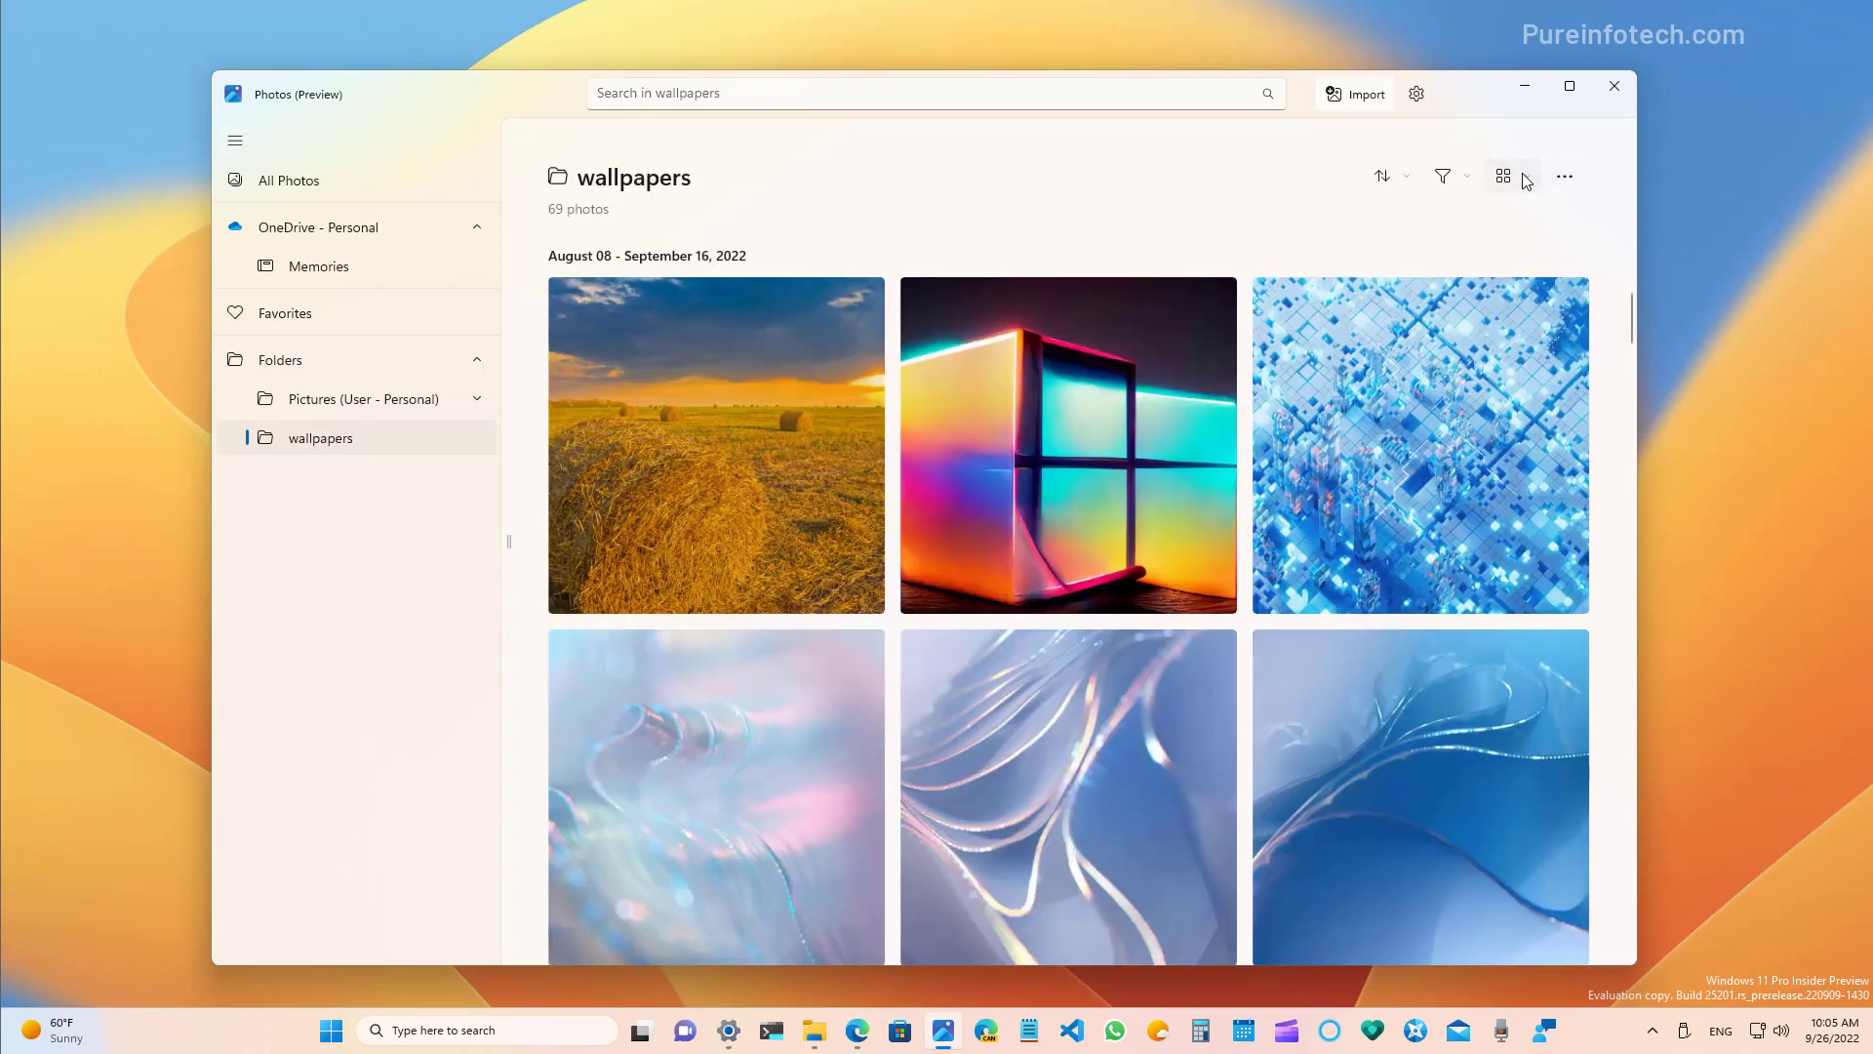
left_click(1502, 176)
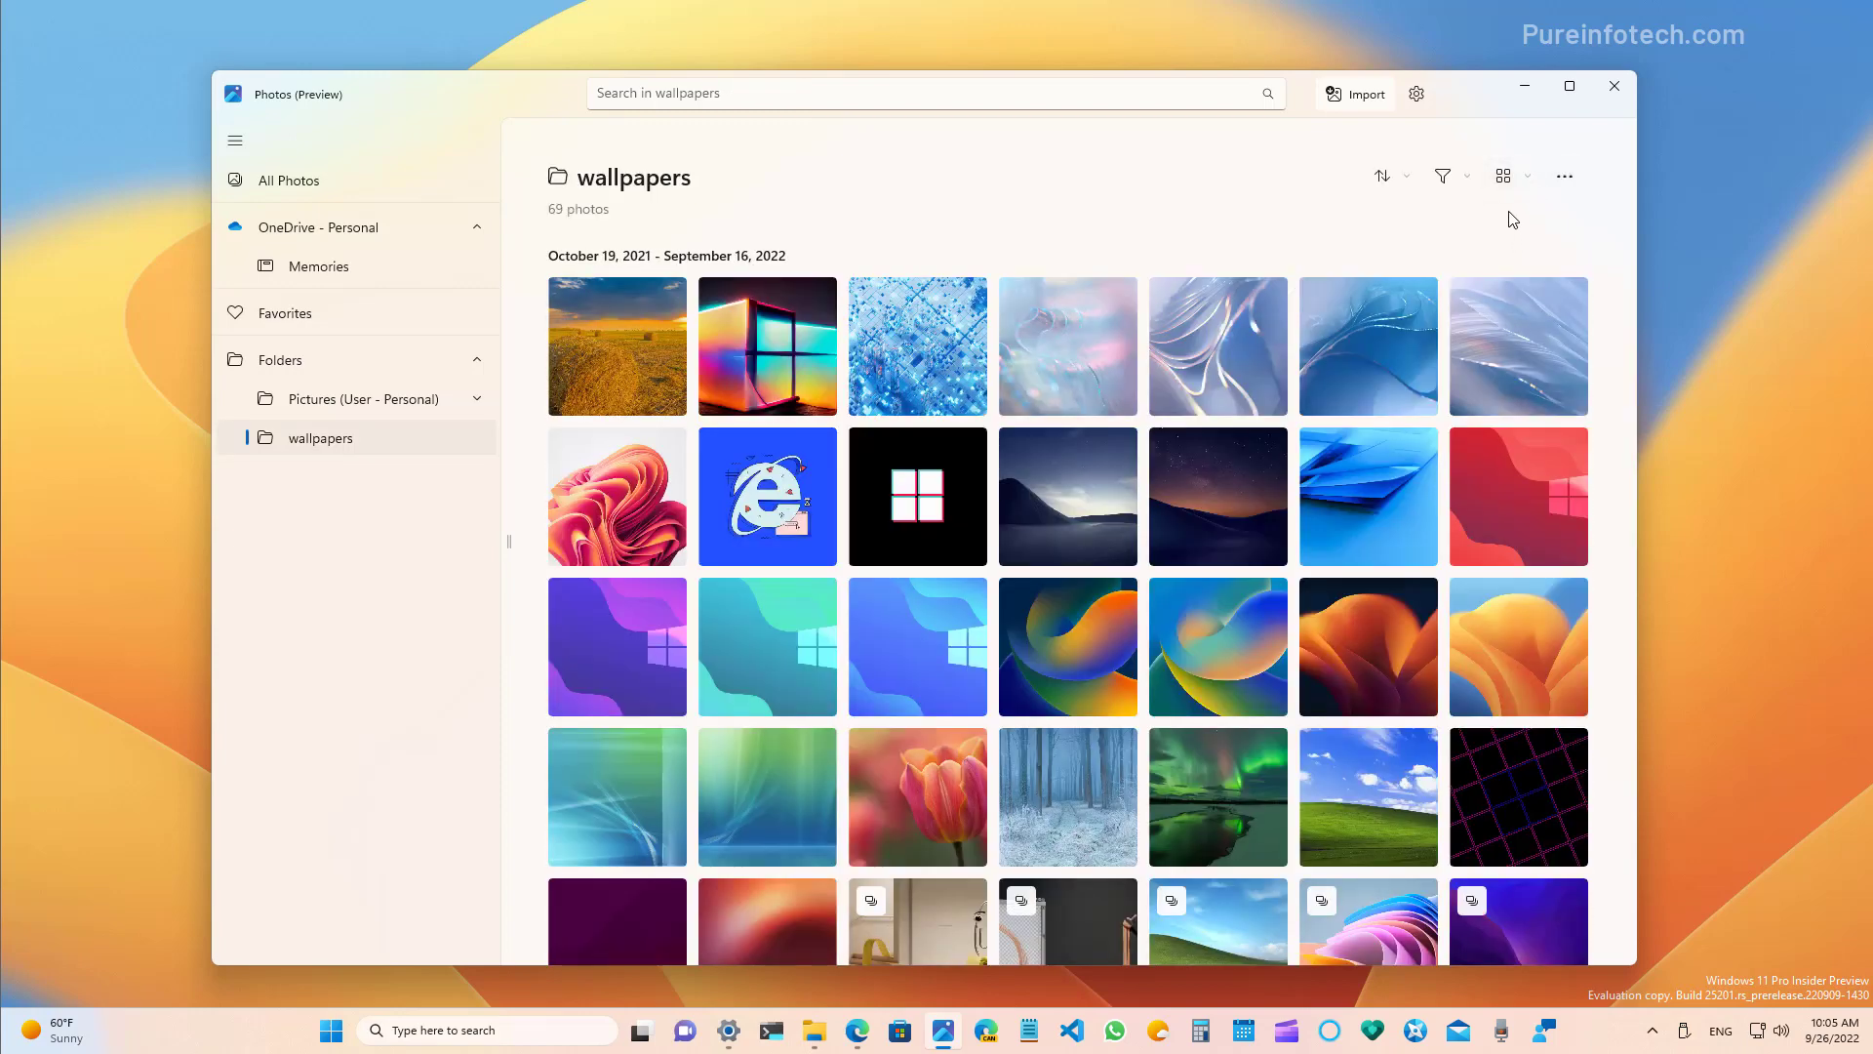